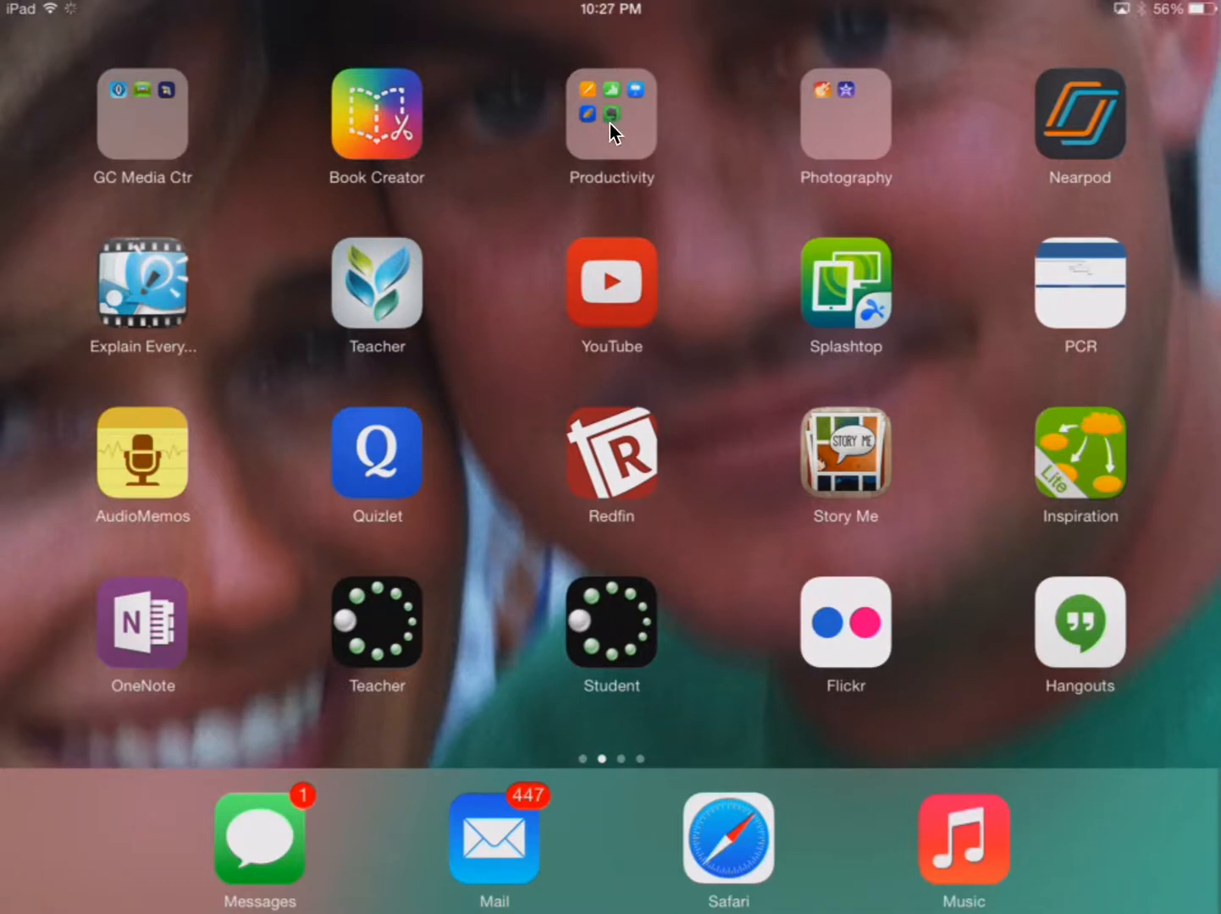
Step: Launch Notability from the home screen's Productivity folder
{"action": "left_click", "coordinate": [611, 114]}
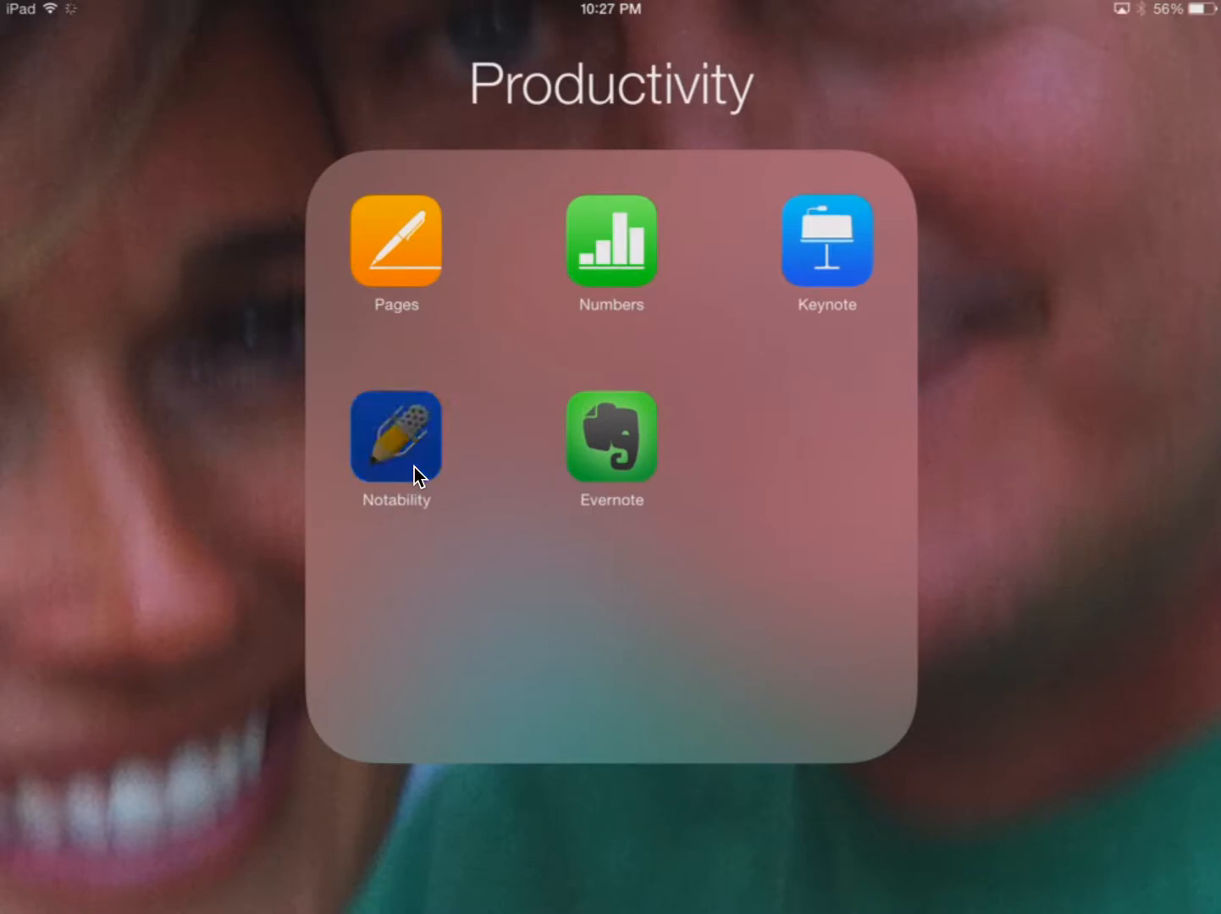
{"action": "left_click", "coordinate": [396, 434]}
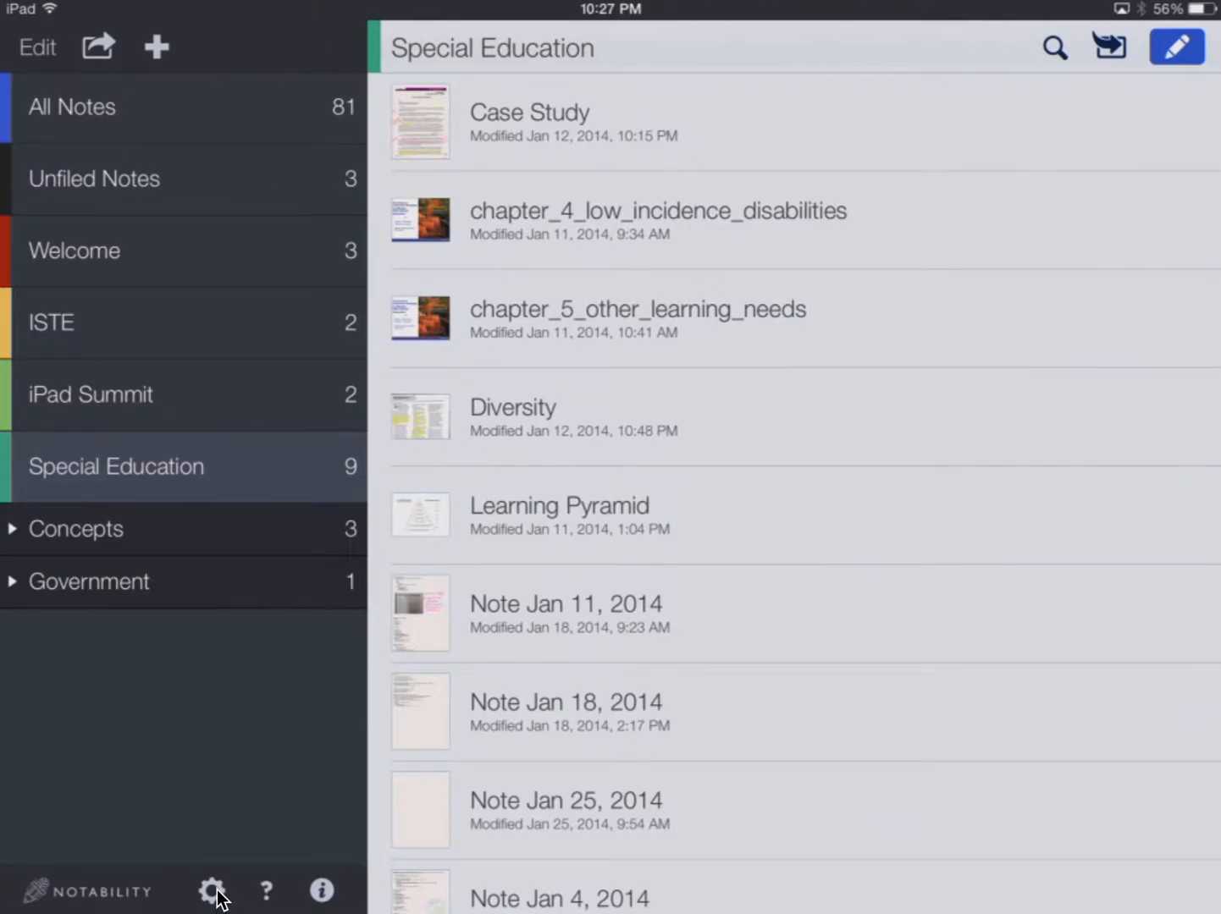
Step: Open Notability Settings on the Auto-backup section via the sidebar gear
{"action": "left_click", "coordinate": [213, 891]}
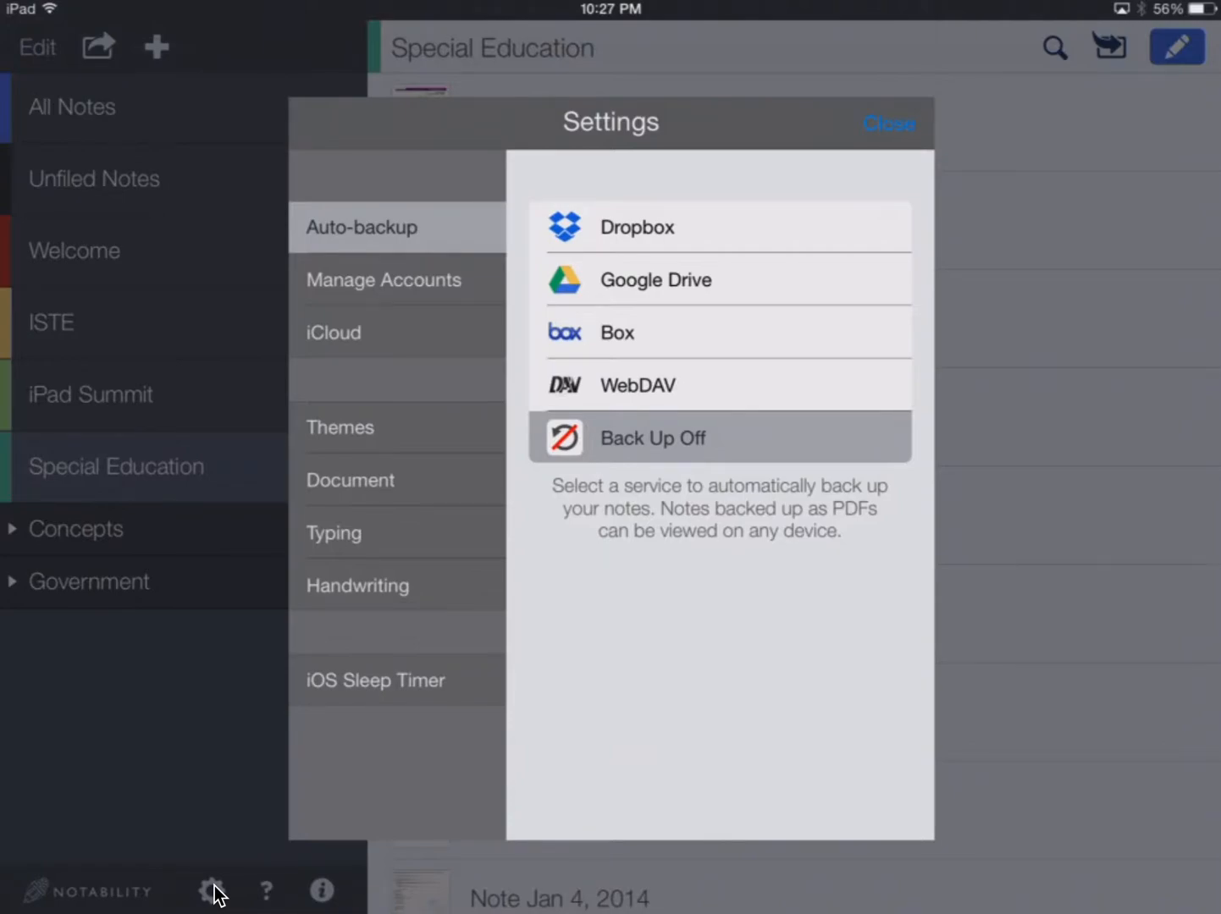
{"action": "mouse_move", "coordinate": [373, 719]}
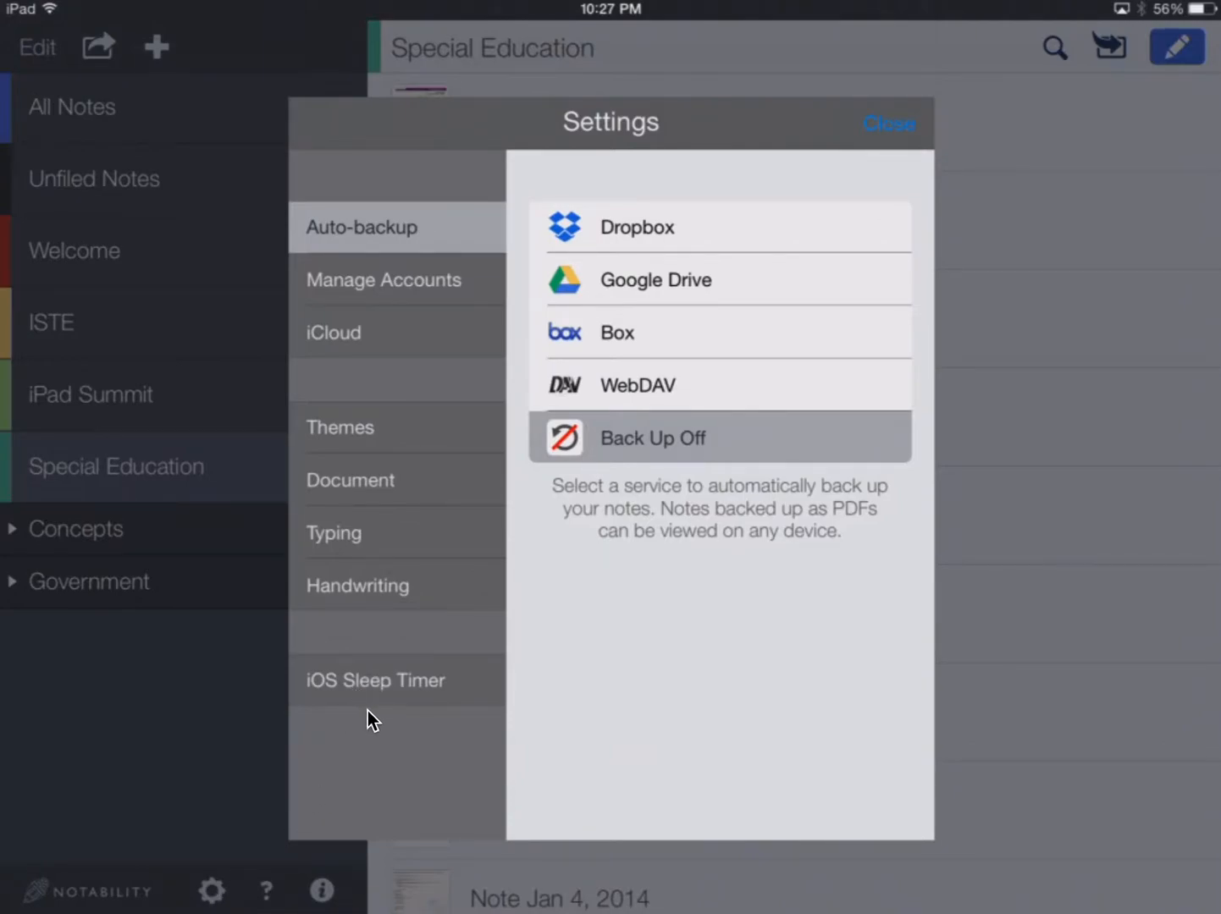
{"action": "mouse_move", "coordinate": [340, 237]}
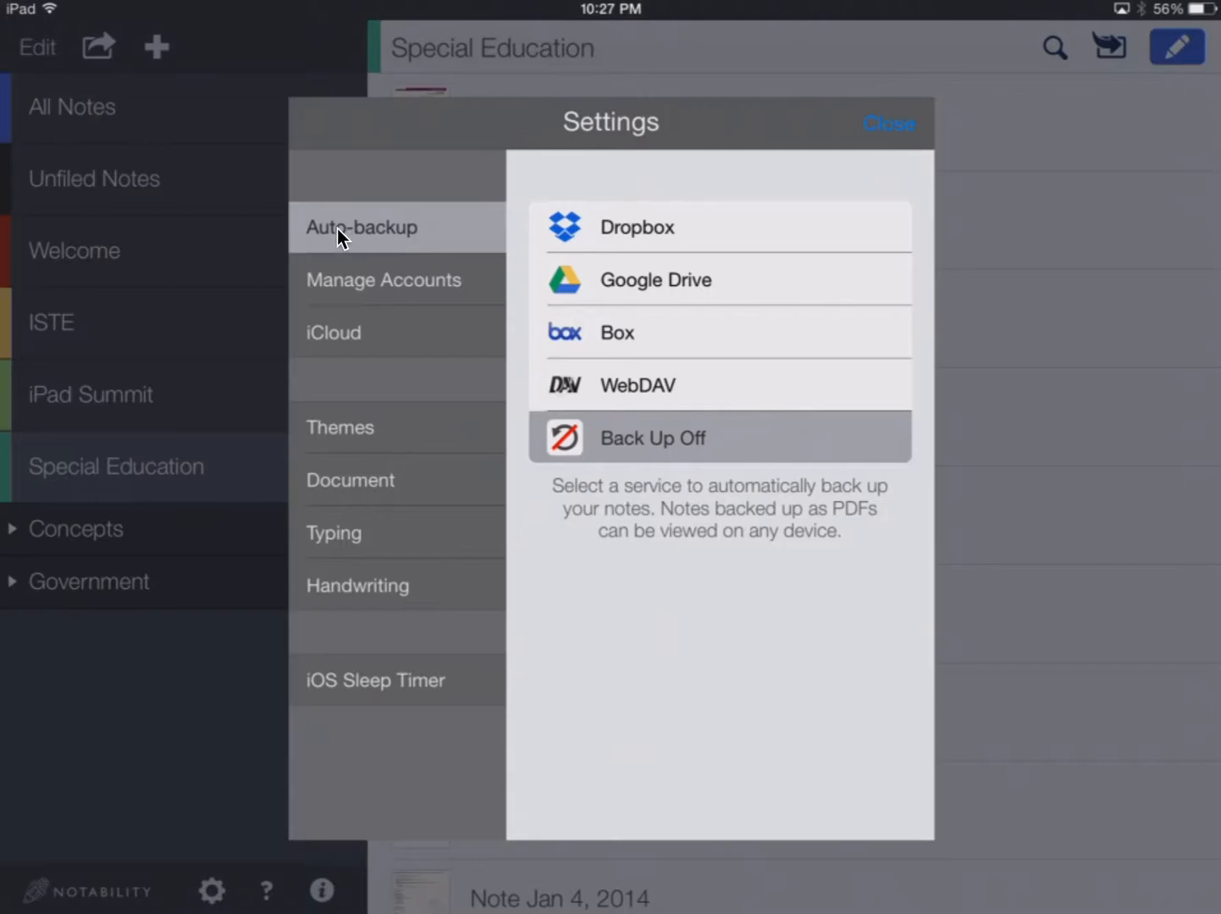
{"action": "mouse_move", "coordinate": [416, 251]}
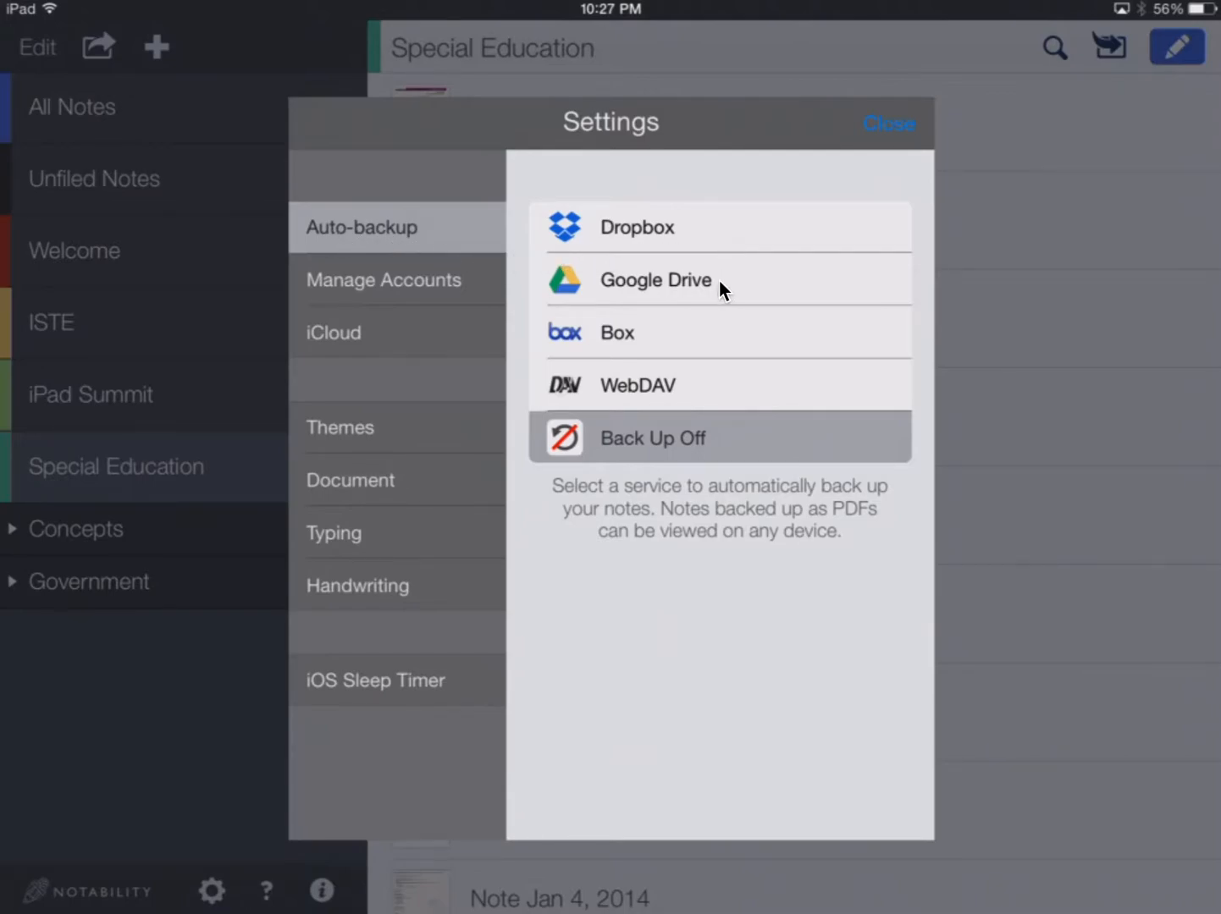
{"action": "mouse_move", "coordinate": [697, 396]}
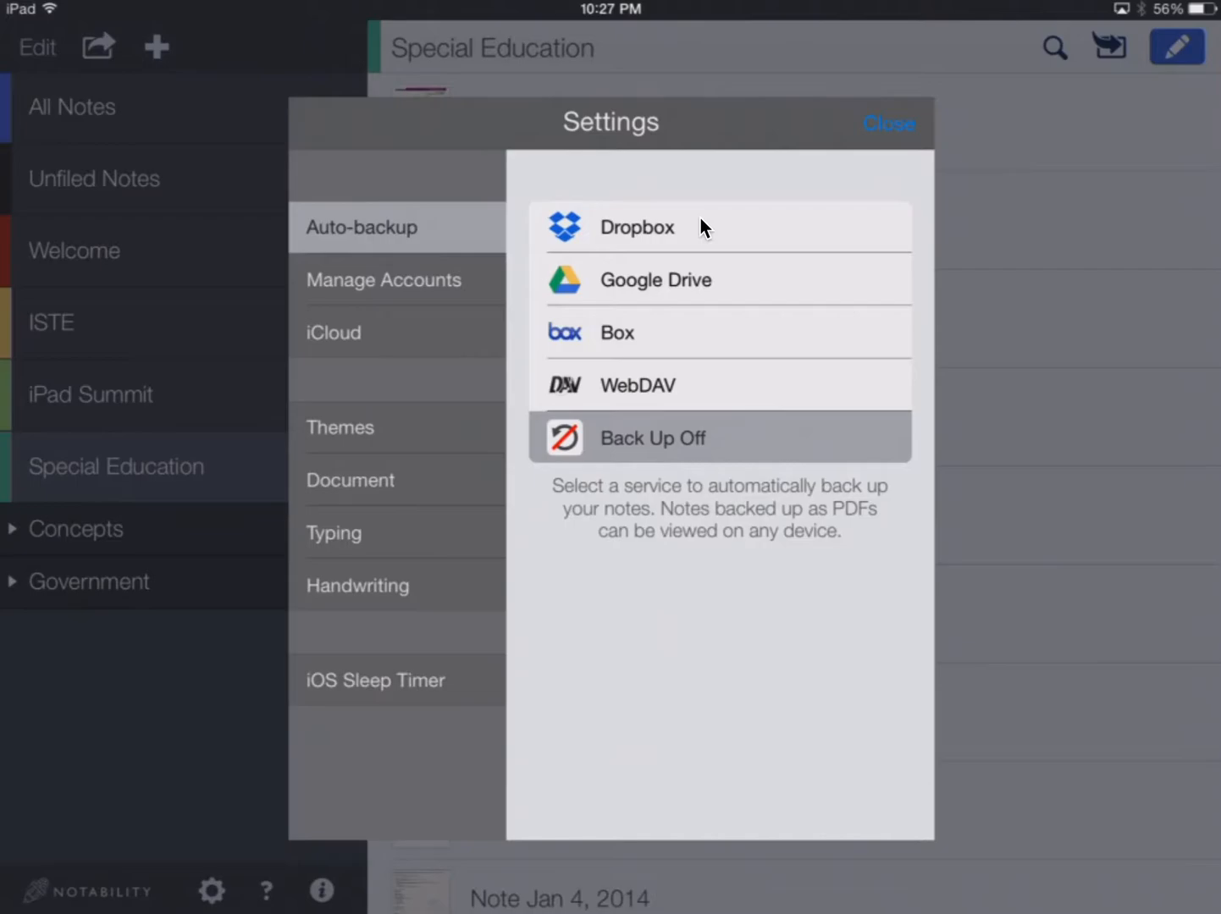
Step: Select Dropbox as the auto-backup service and confirm the alert
{"action": "left_click", "coordinate": [636, 226]}
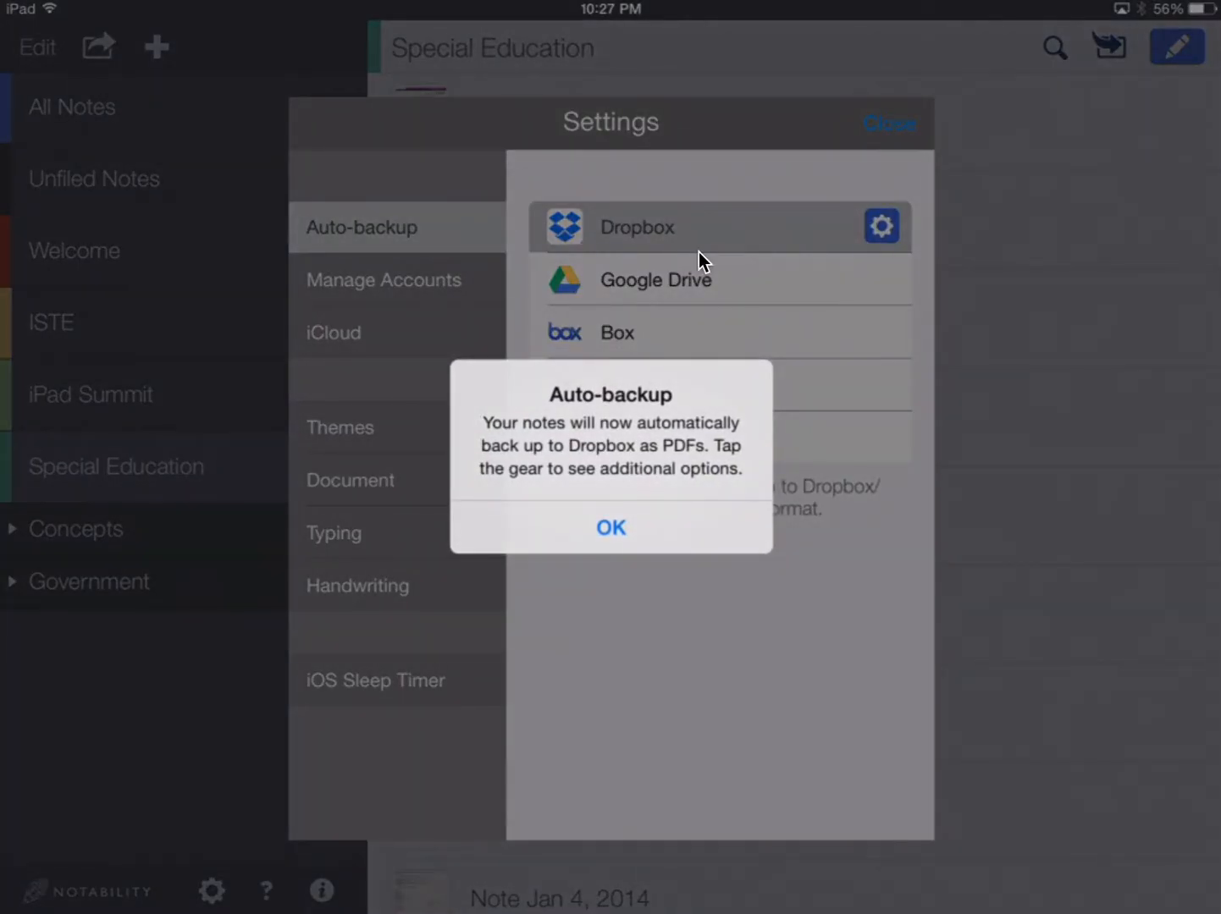
{"action": "mouse_move", "coordinate": [694, 444]}
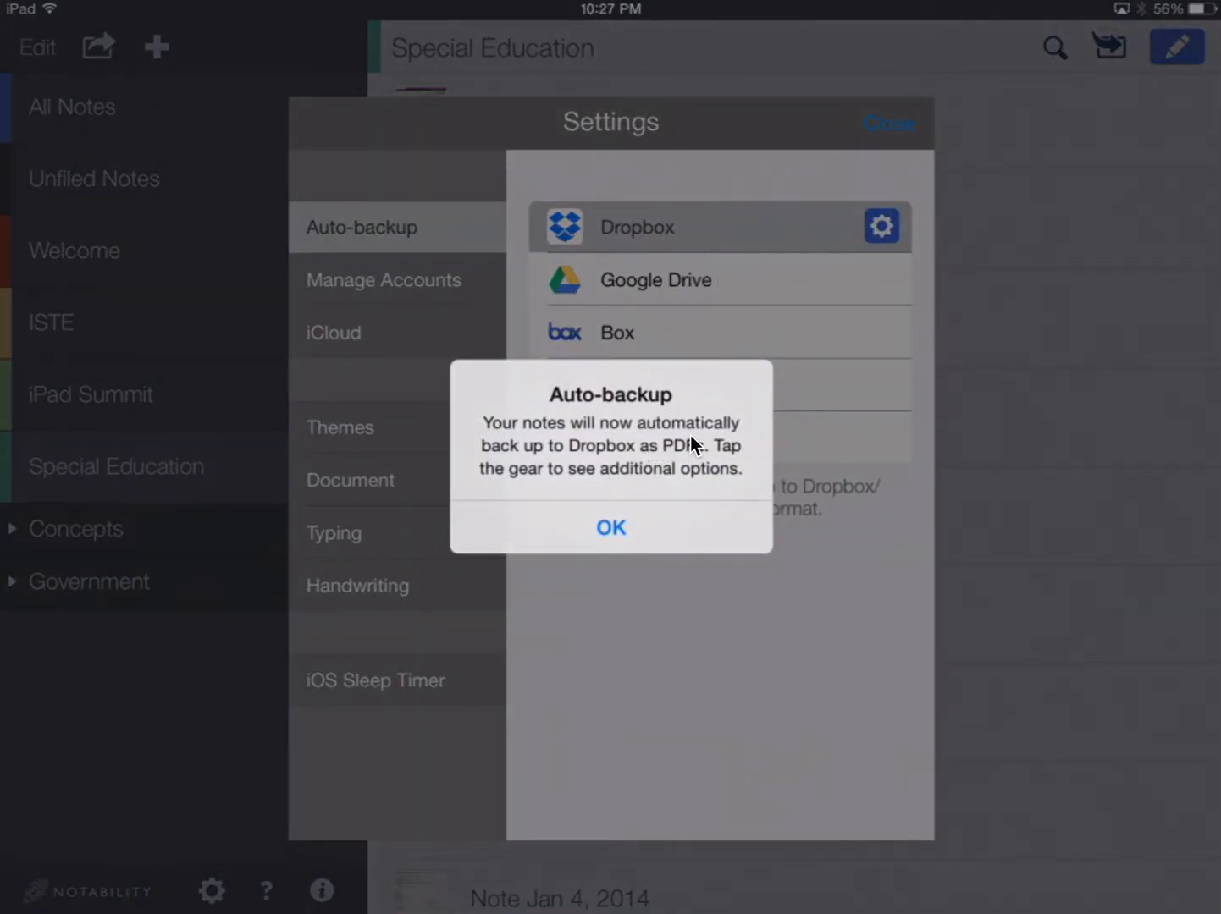
{"action": "mouse_move", "coordinate": [707, 474]}
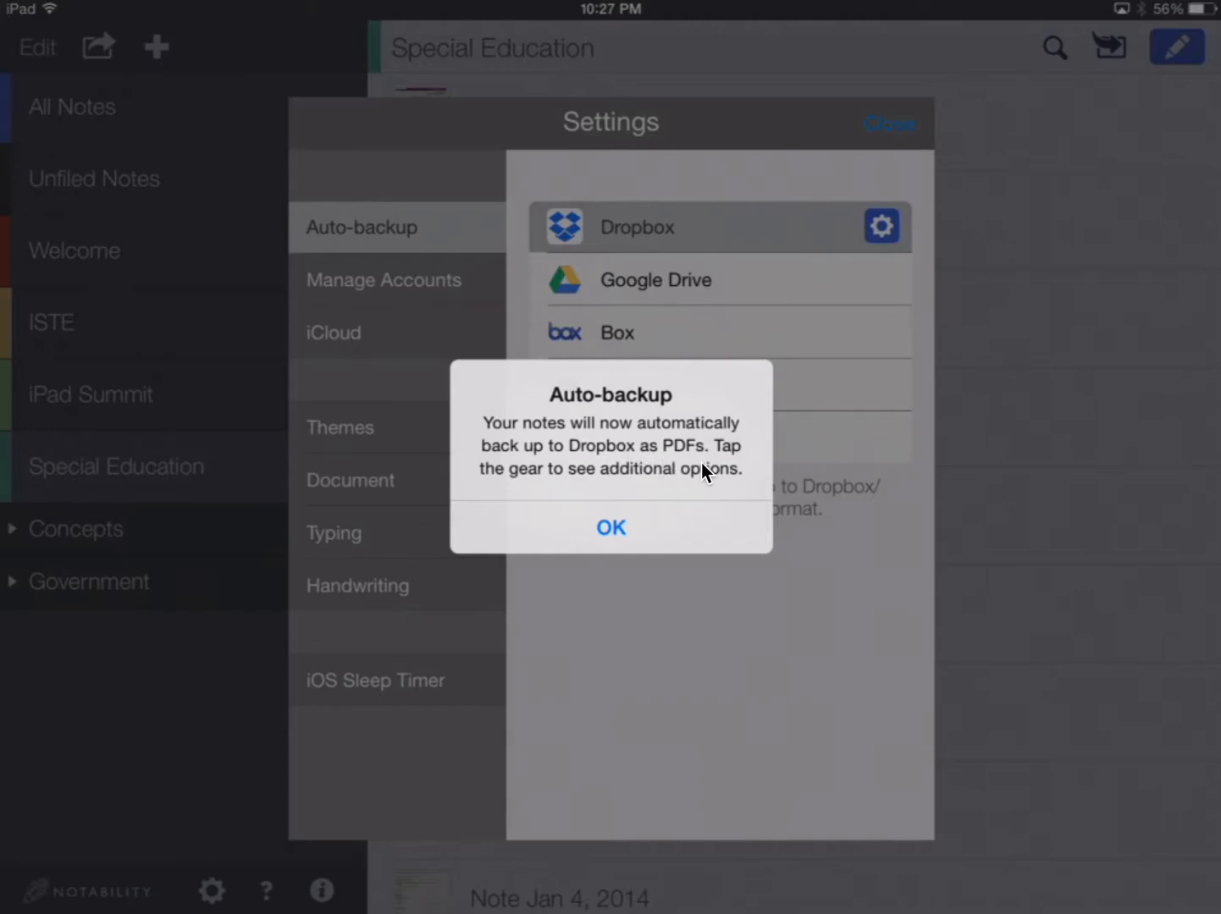
{"action": "mouse_move", "coordinate": [651, 523]}
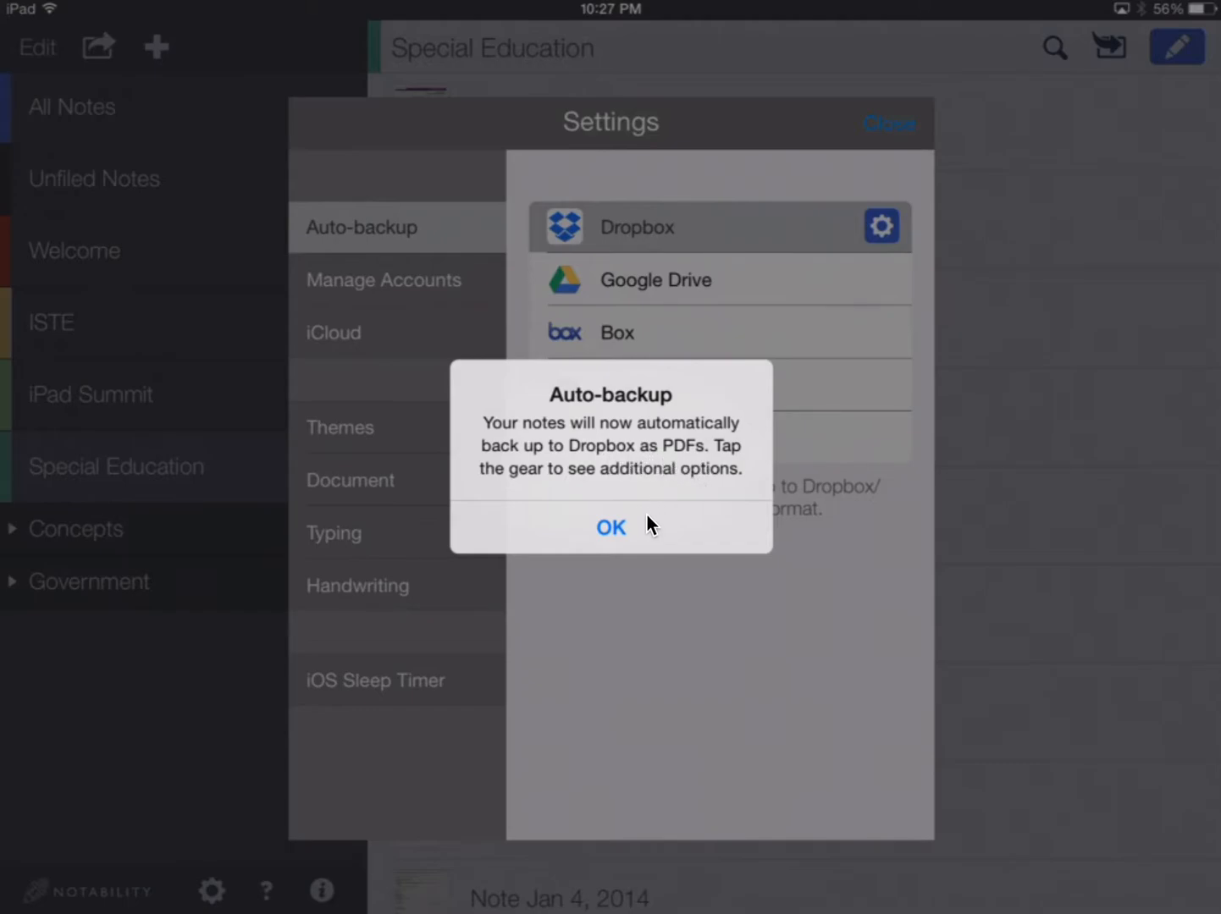
{"action": "mouse_move", "coordinate": [643, 540]}
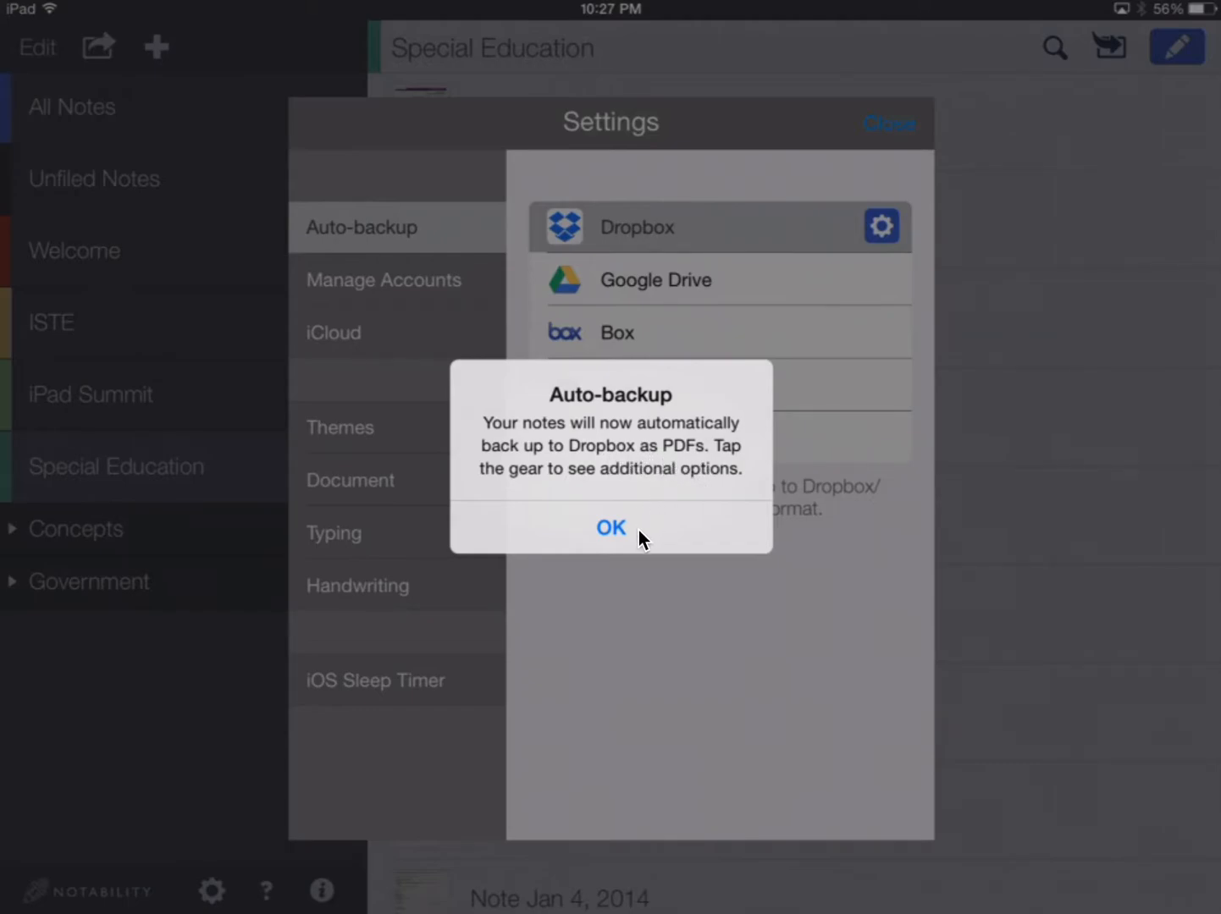
{"action": "left_click", "coordinate": [610, 527]}
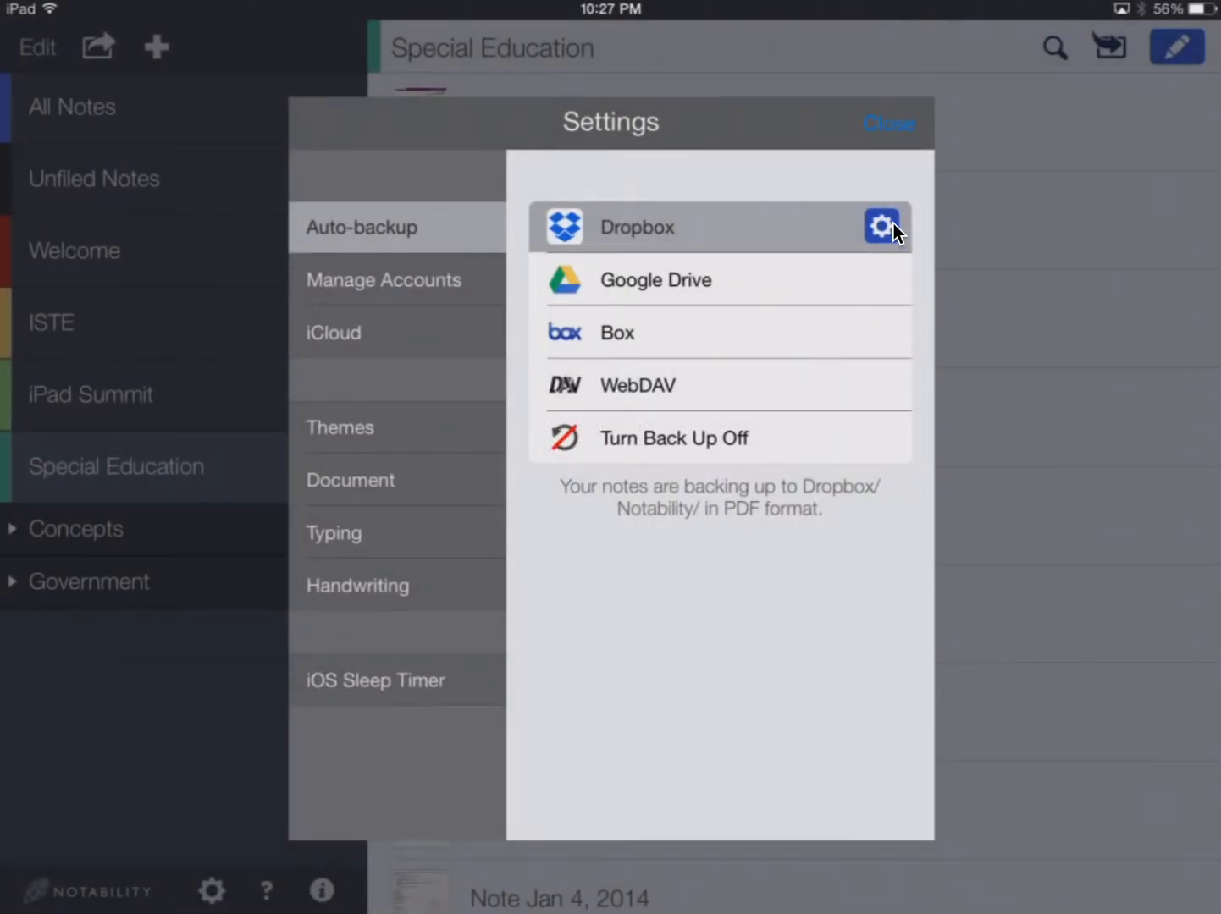
Step: Open Dropbox backup settings showing /Notability/ destination and PDF format
{"action": "left_click", "coordinate": [883, 227]}
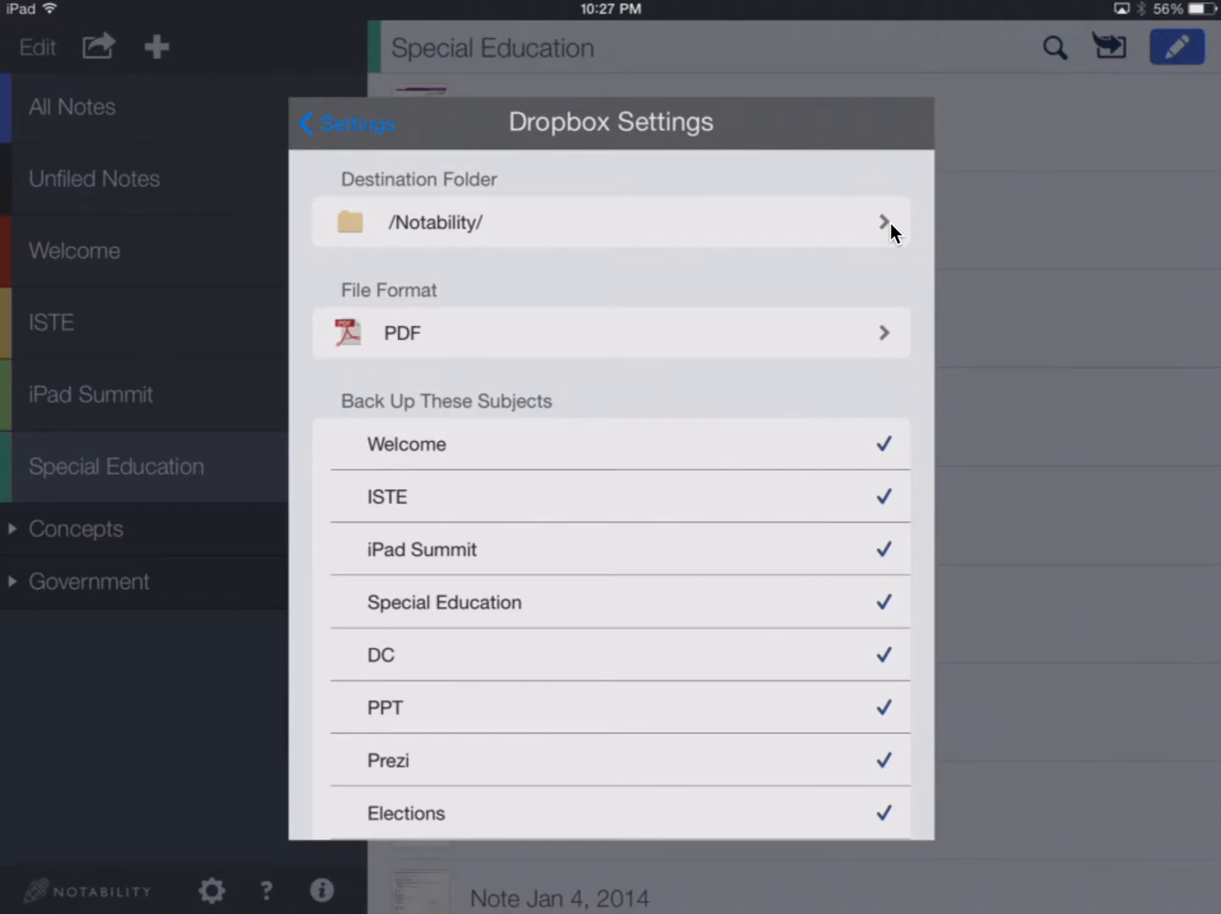
{"action": "mouse_move", "coordinate": [386, 167]}
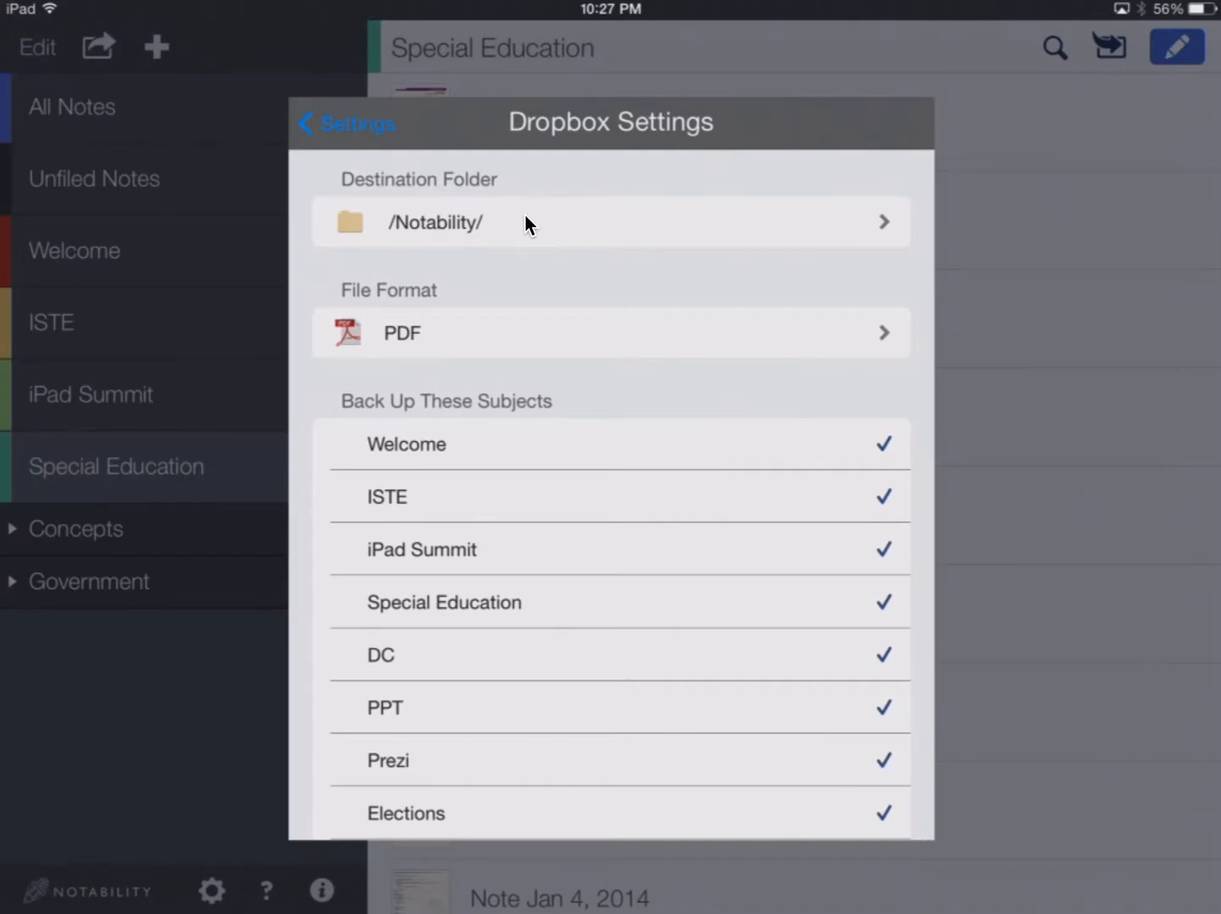
{"action": "mouse_move", "coordinate": [498, 244]}
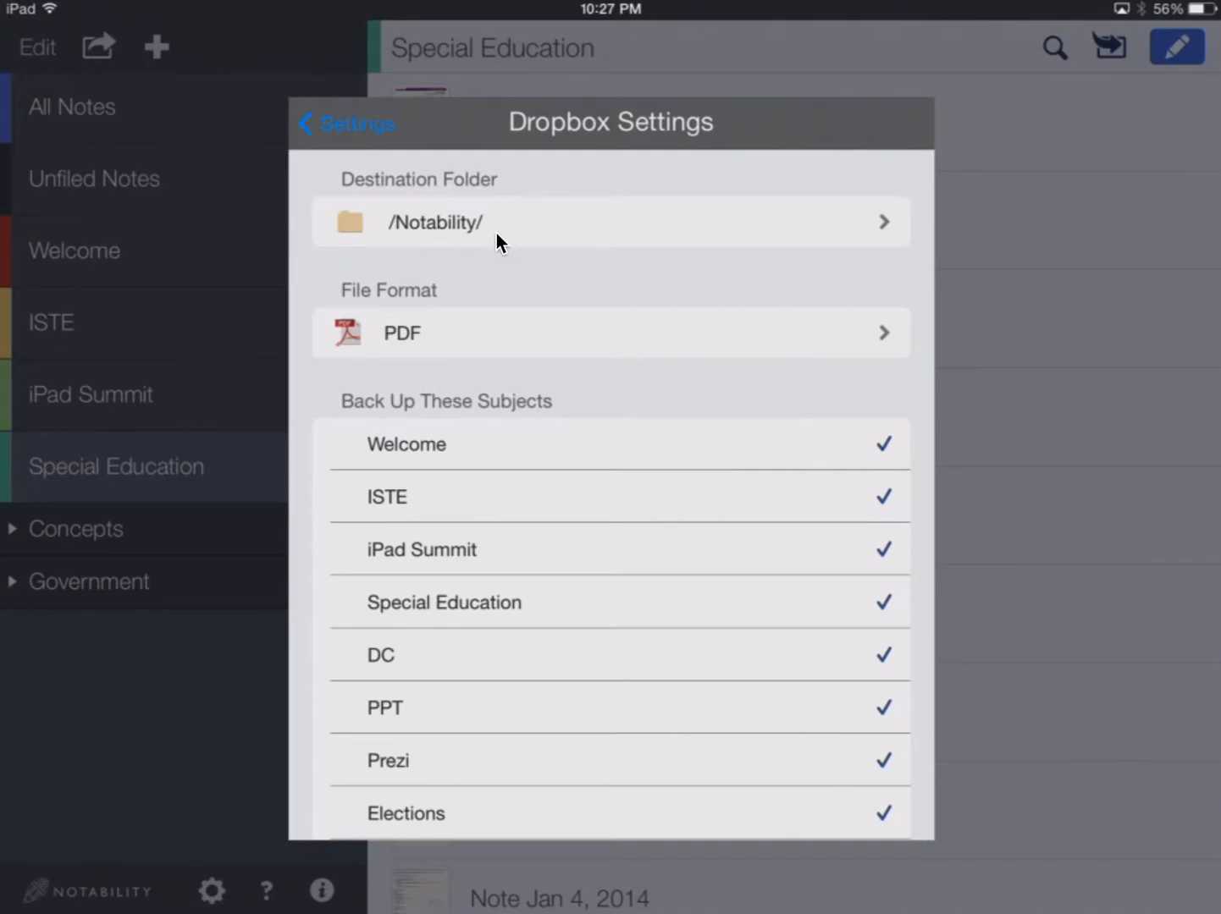
{"action": "mouse_move", "coordinate": [446, 246]}
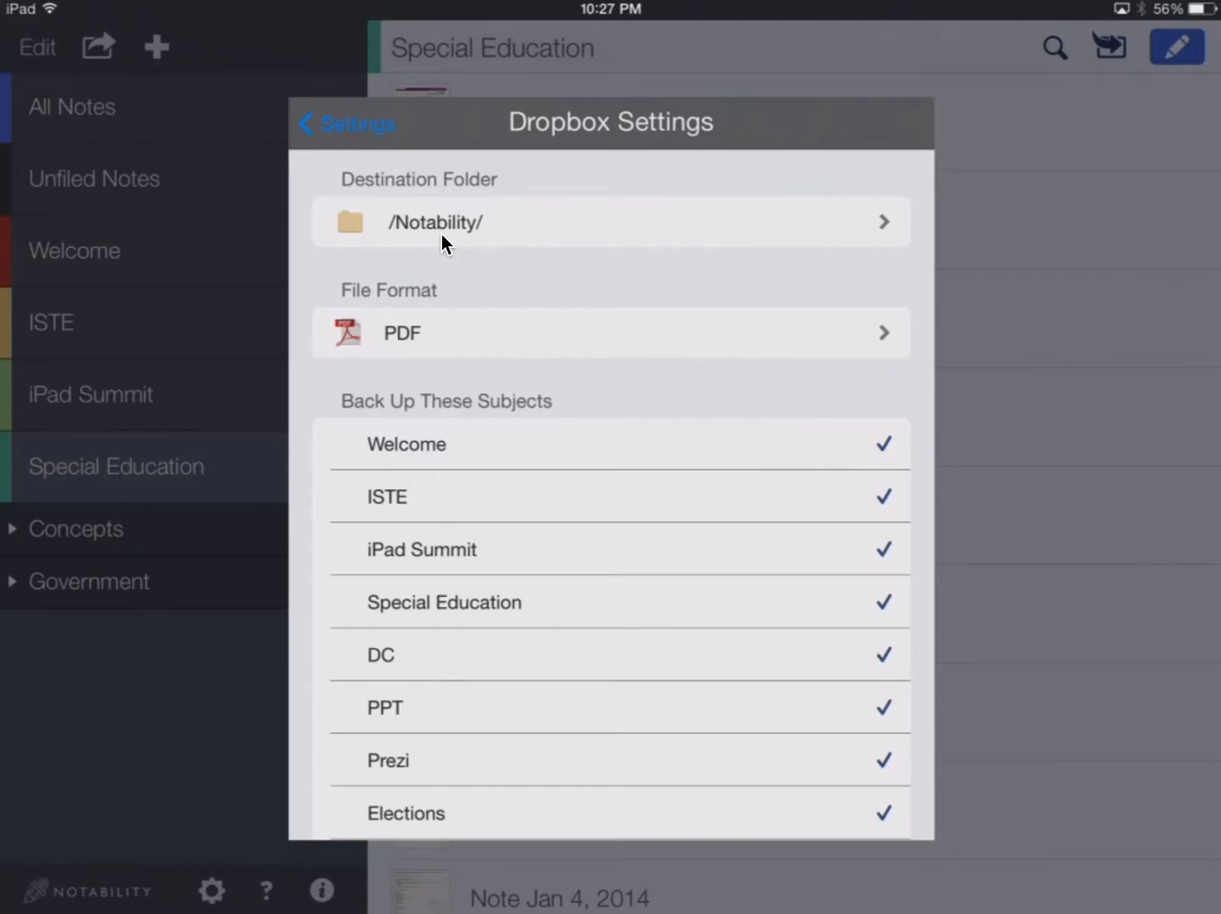
{"action": "mouse_move", "coordinate": [522, 341]}
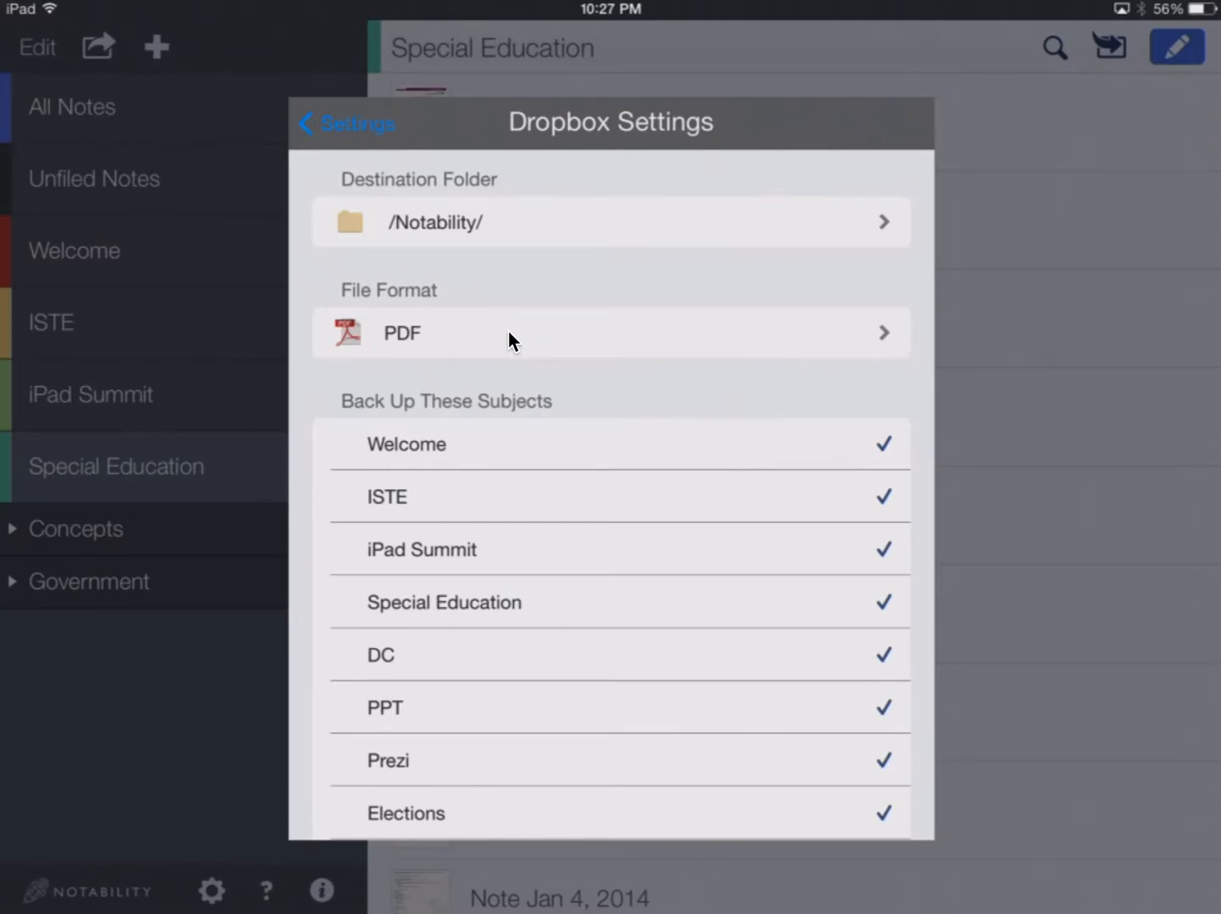
Step: Open the File Format list to choose PDF as the sync format
{"action": "left_click", "coordinate": [610, 332]}
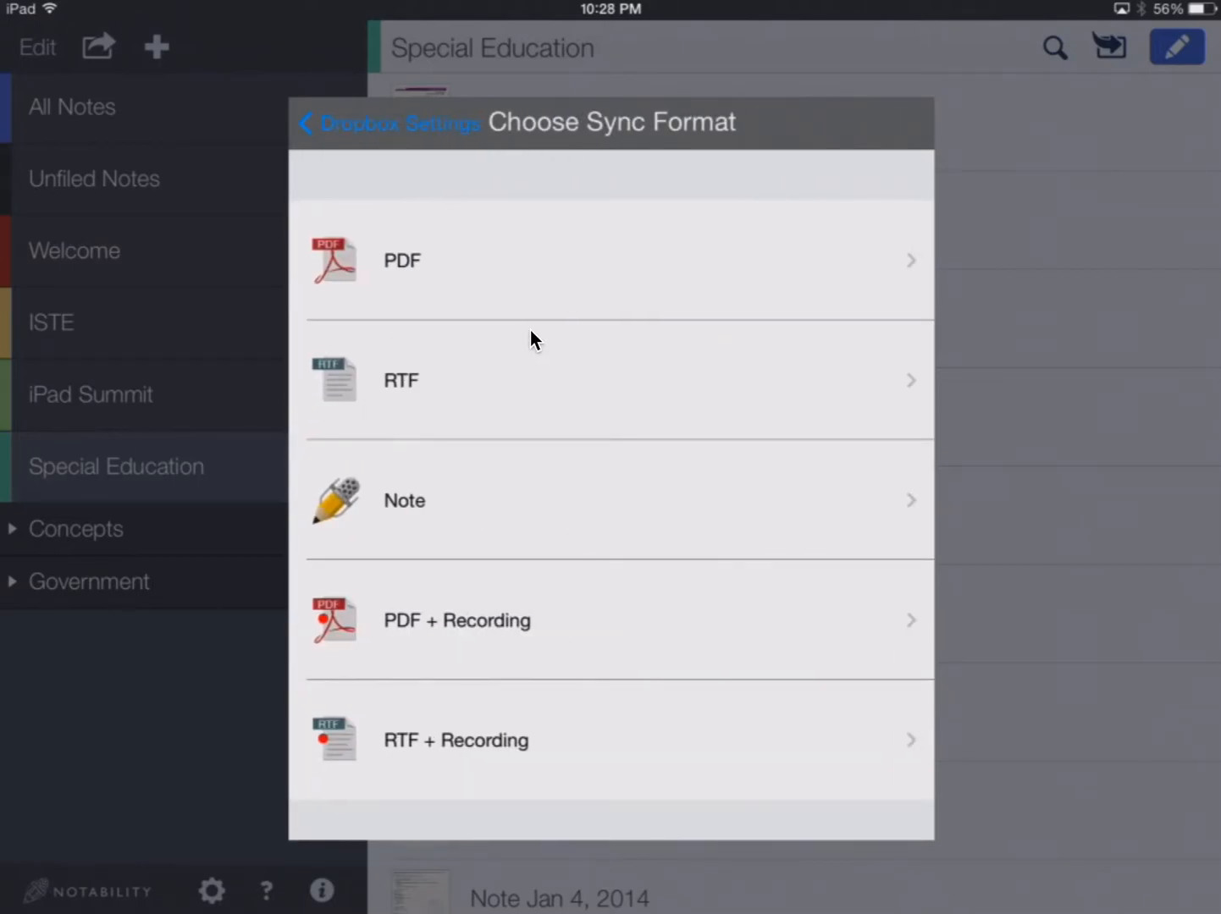
{"action": "mouse_move", "coordinate": [569, 294]}
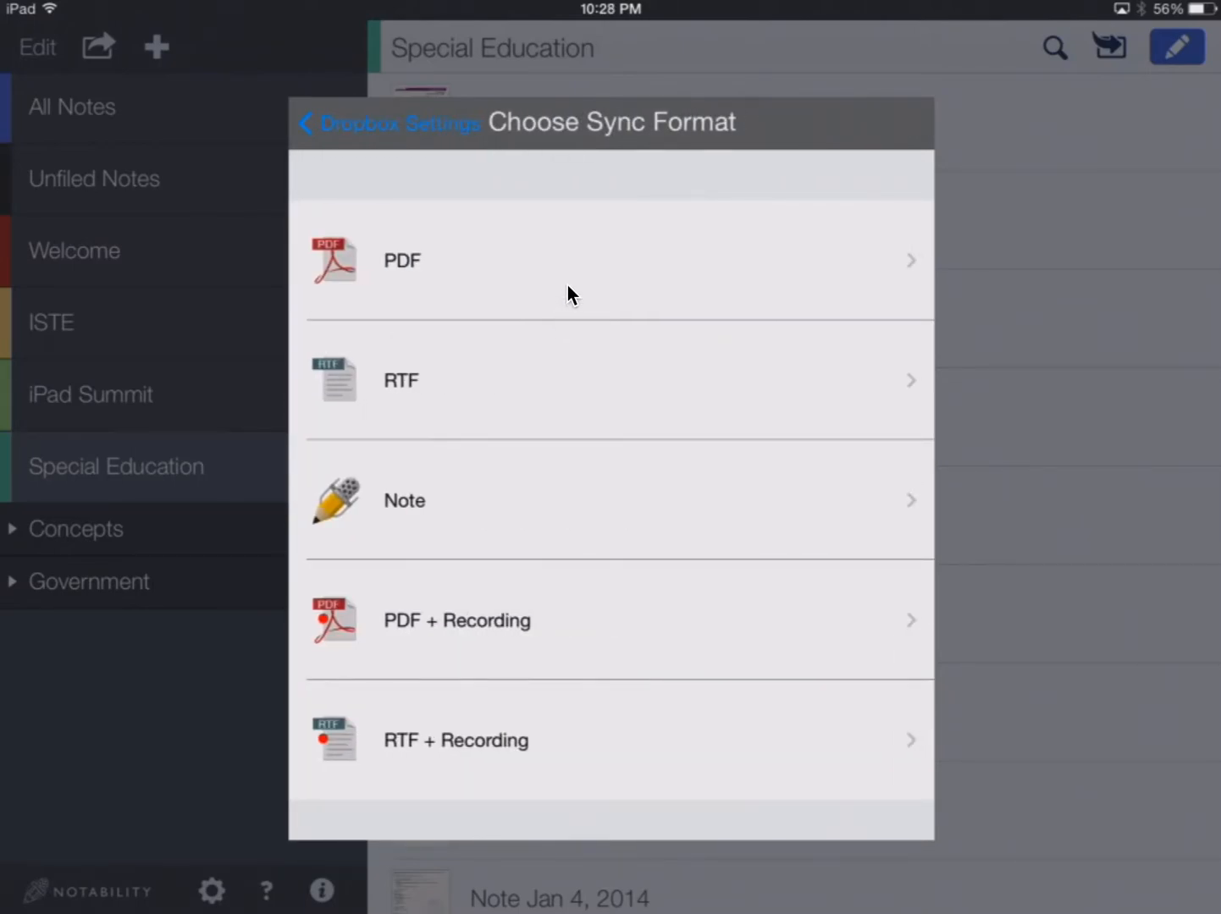
{"action": "mouse_move", "coordinate": [460, 517]}
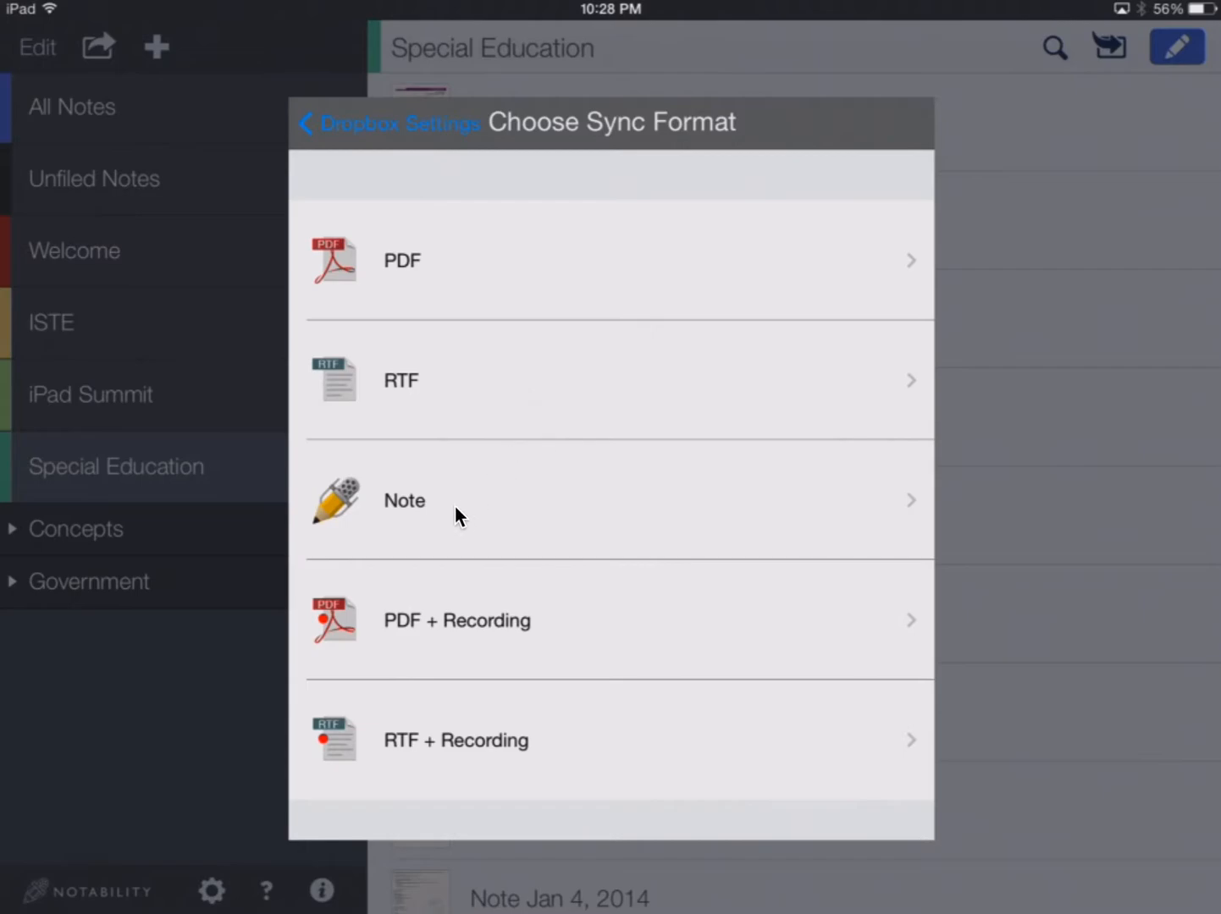
{"action": "mouse_move", "coordinate": [492, 575]}
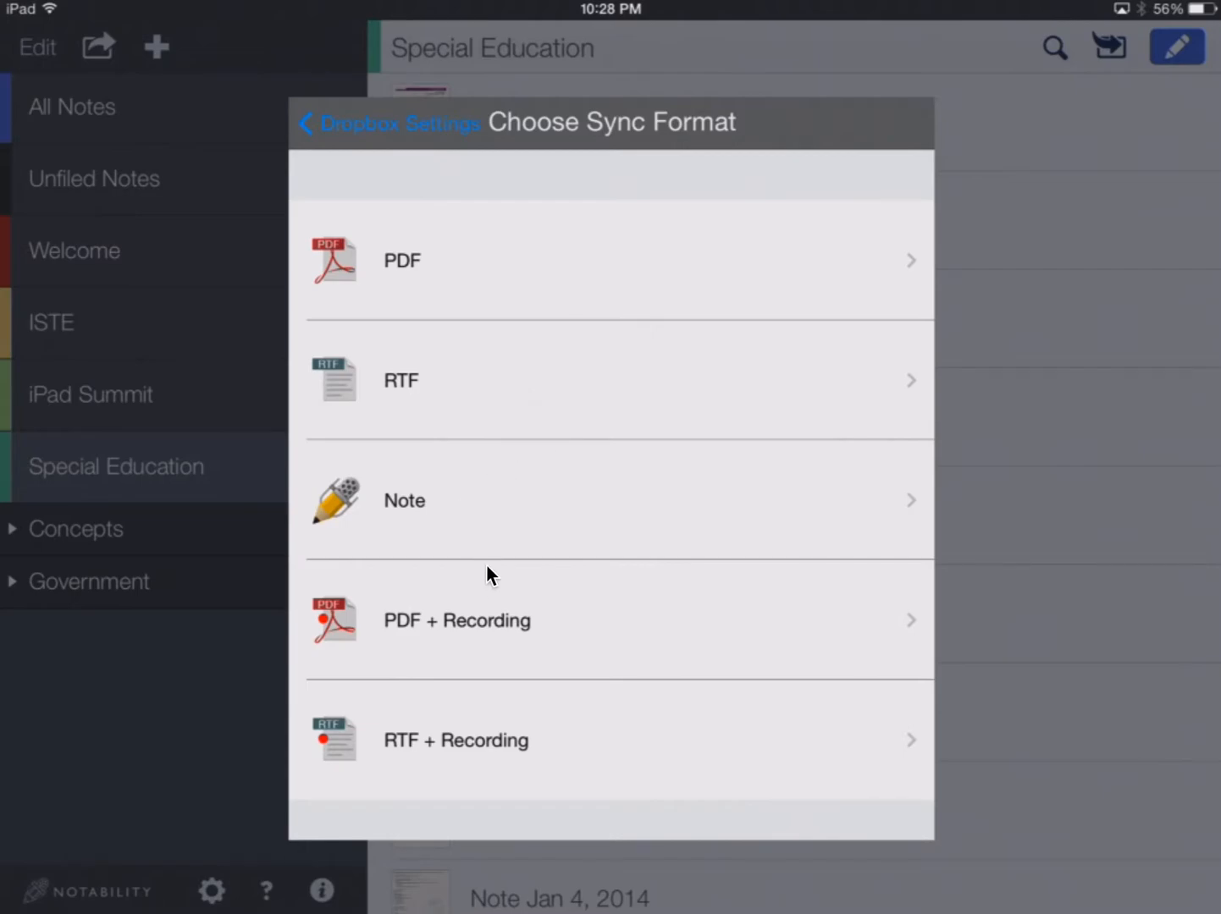
{"action": "mouse_move", "coordinate": [491, 263]}
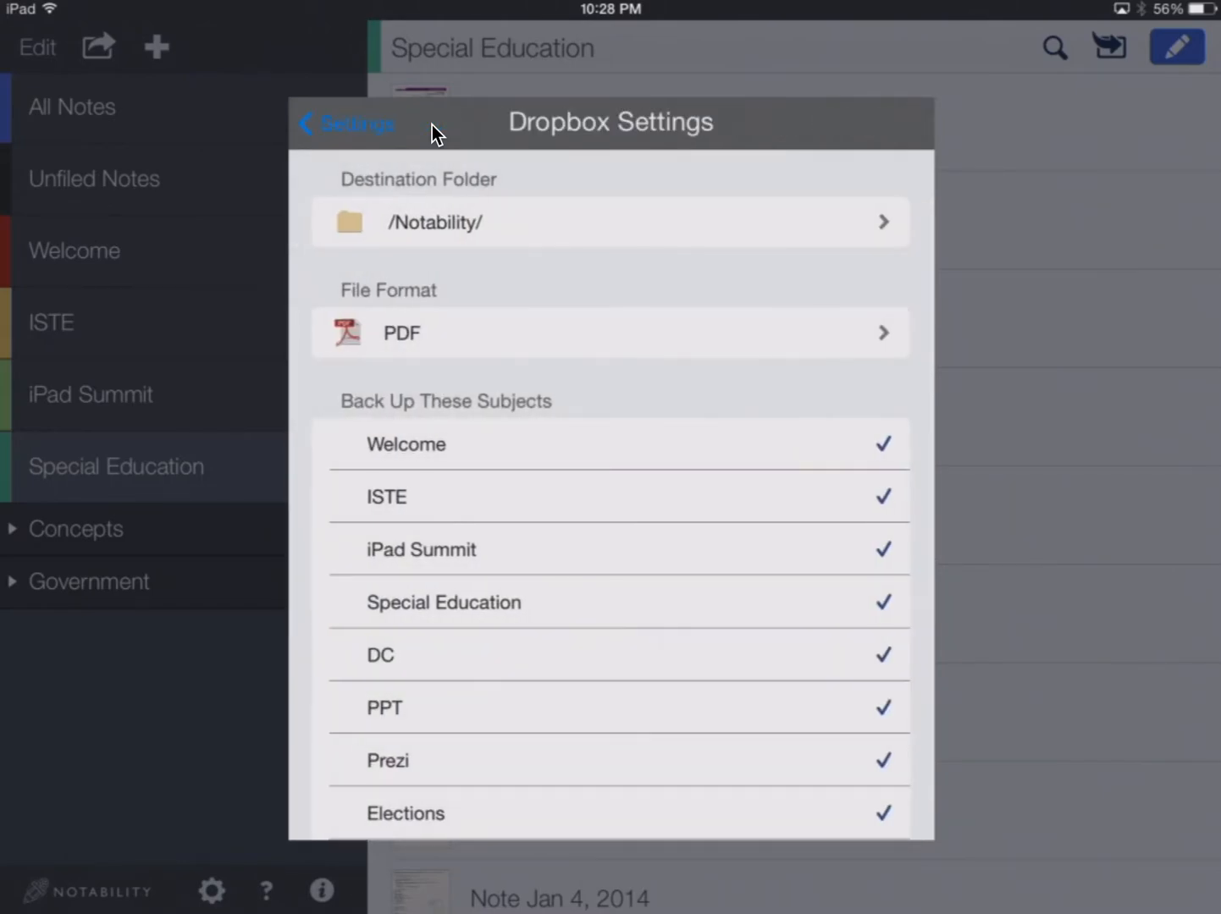
{"action": "mouse_move", "coordinate": [474, 338]}
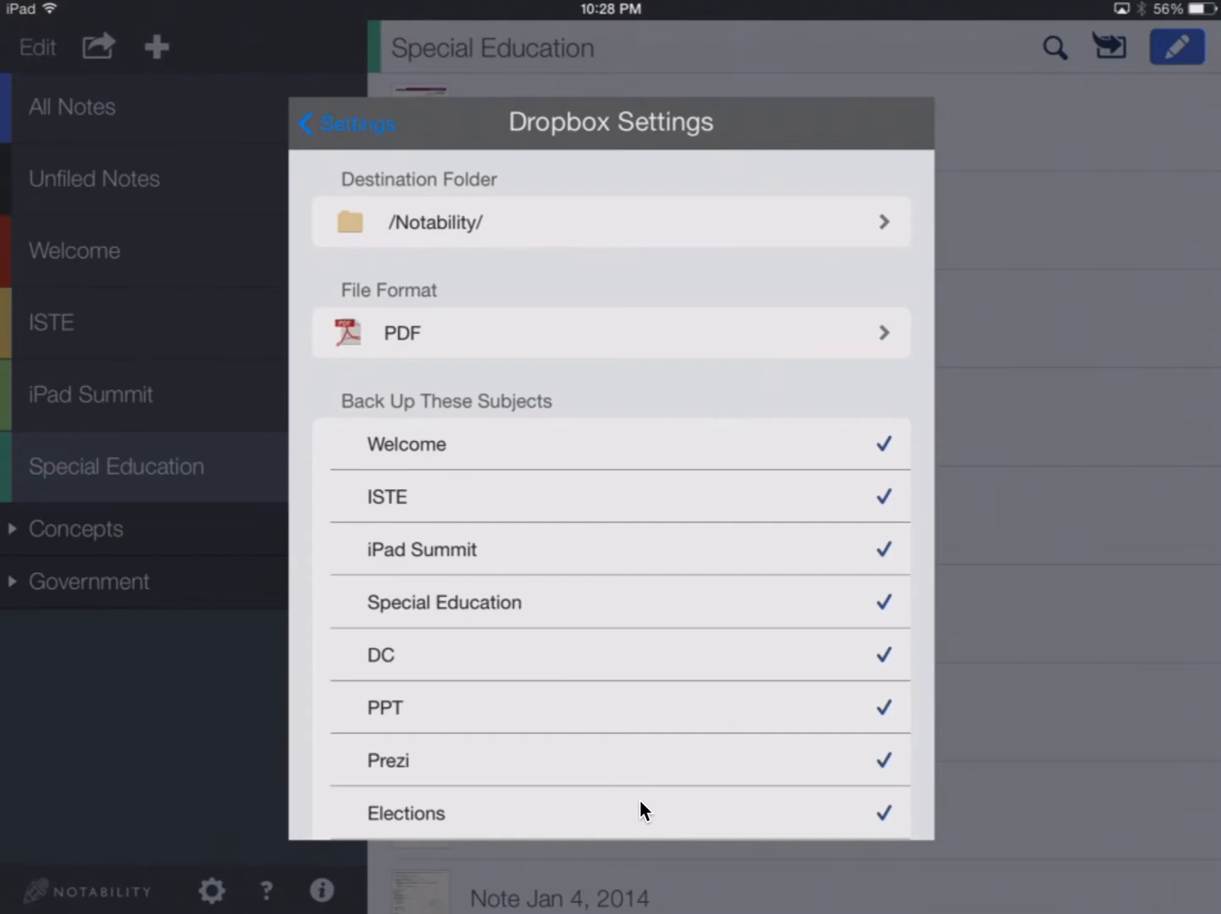
{"action": "mouse_move", "coordinate": [692, 788]}
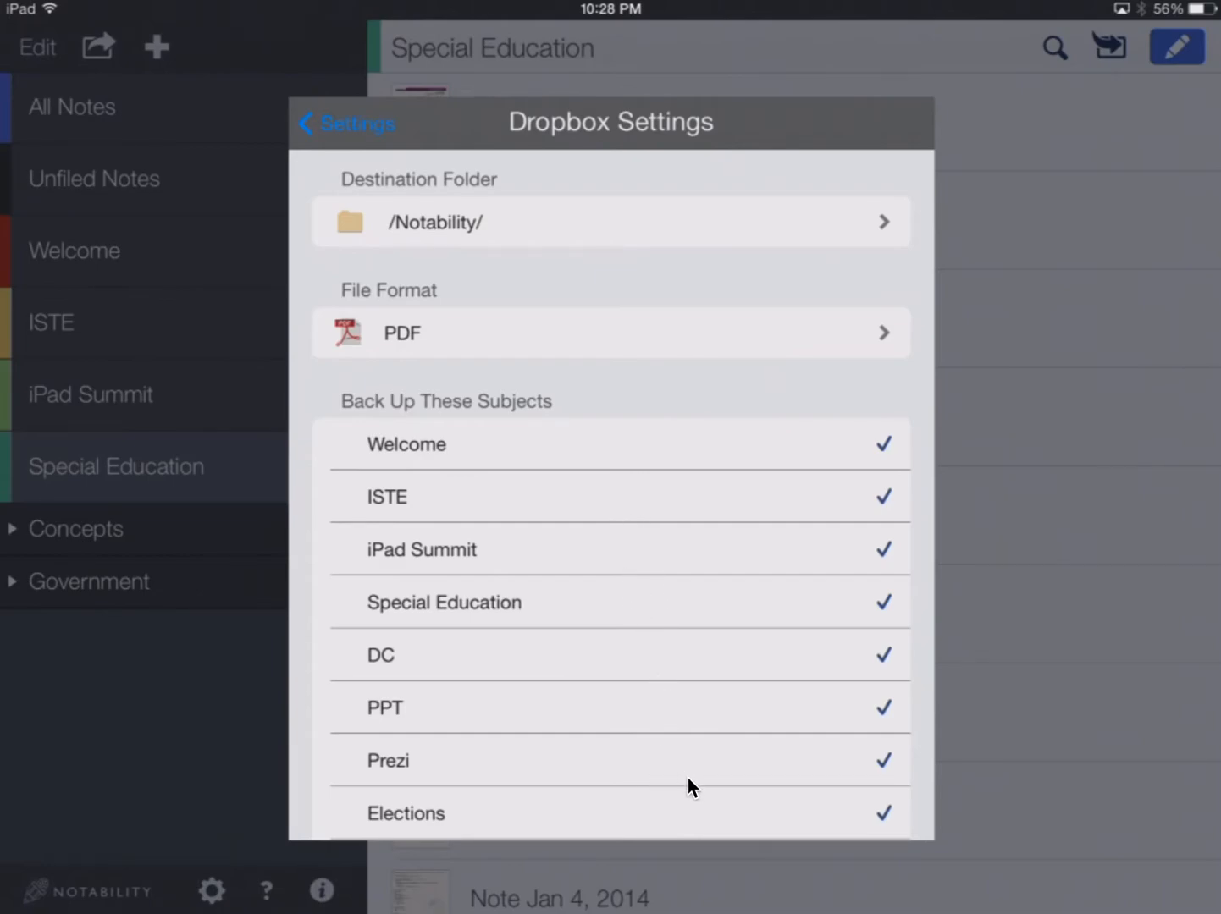
{"action": "mouse_move", "coordinate": [828, 546]}
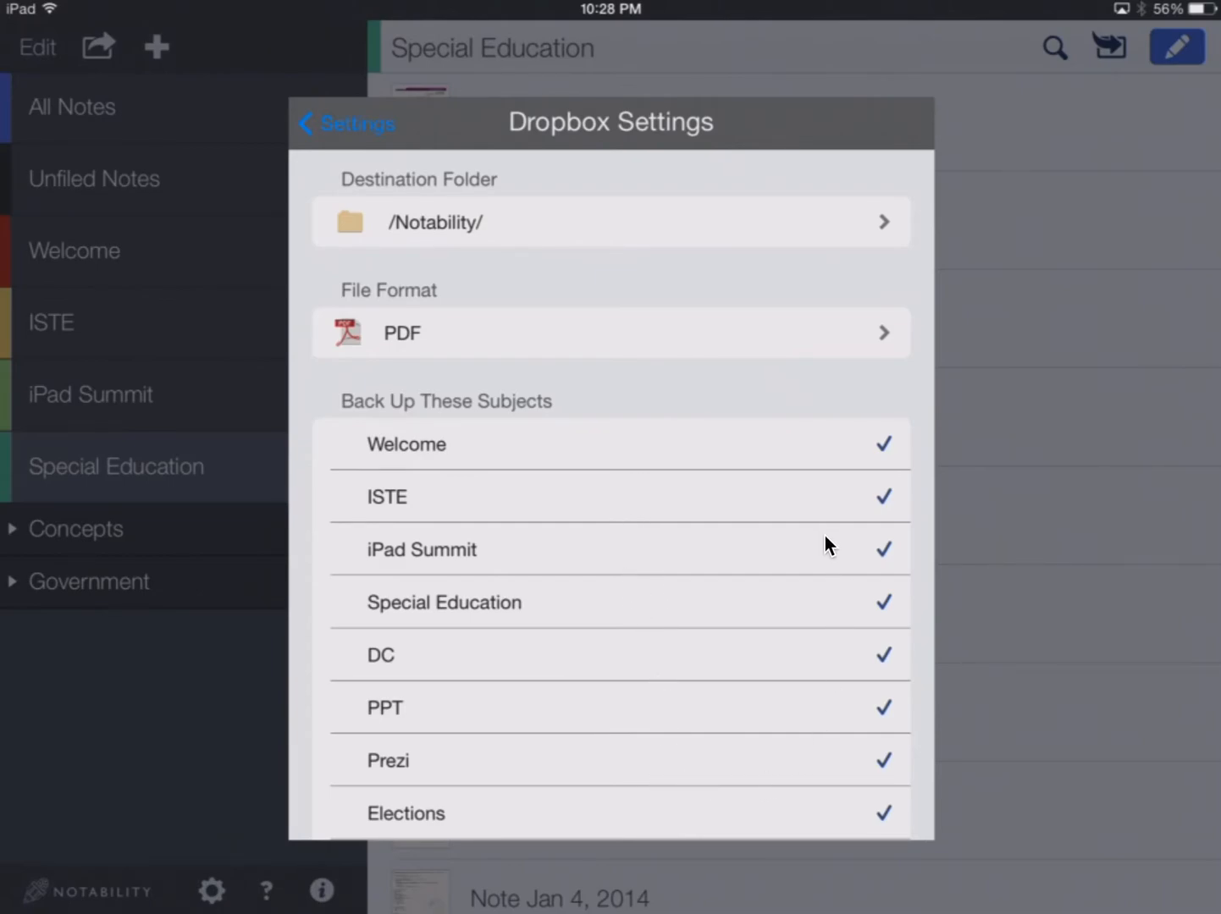
{"action": "mouse_move", "coordinate": [636, 262]}
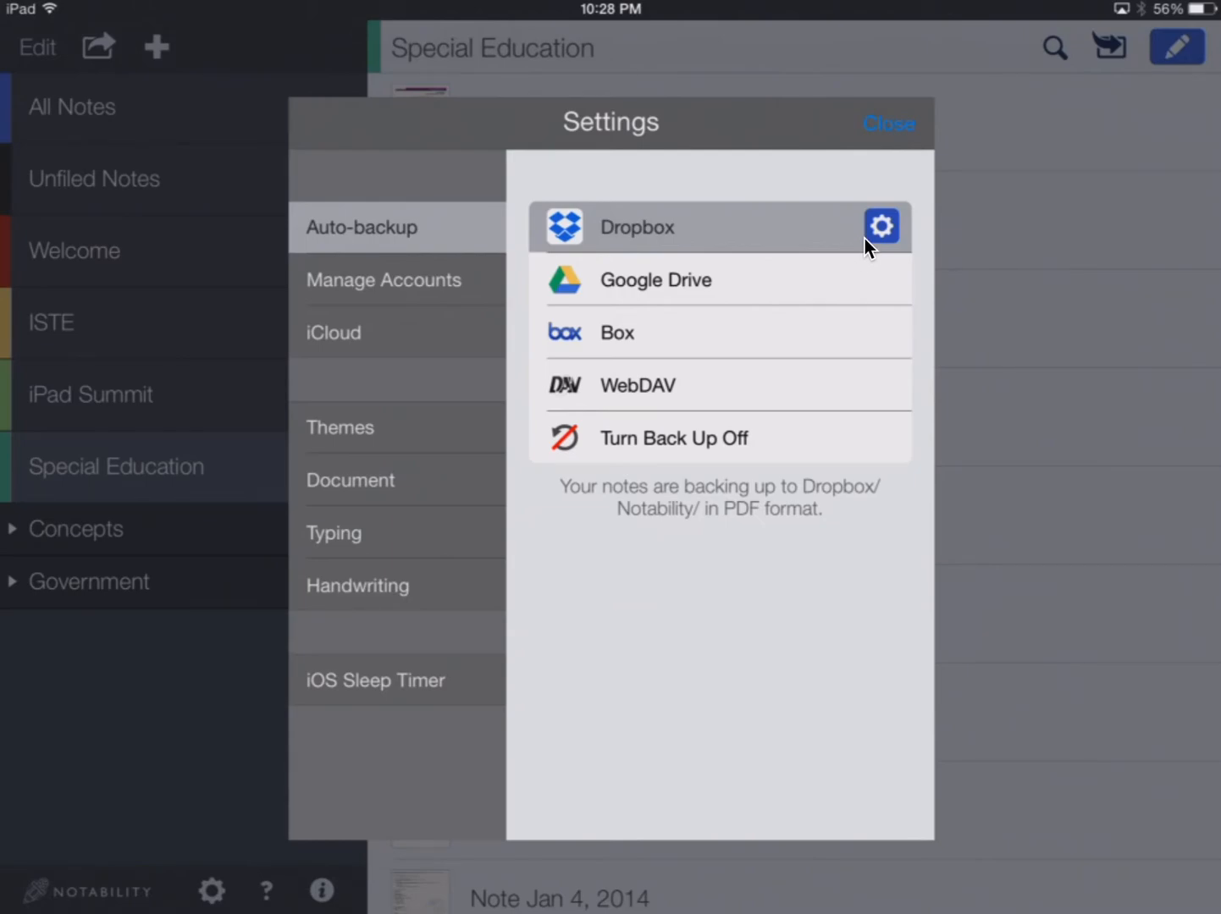
{"action": "mouse_move", "coordinate": [587, 512]}
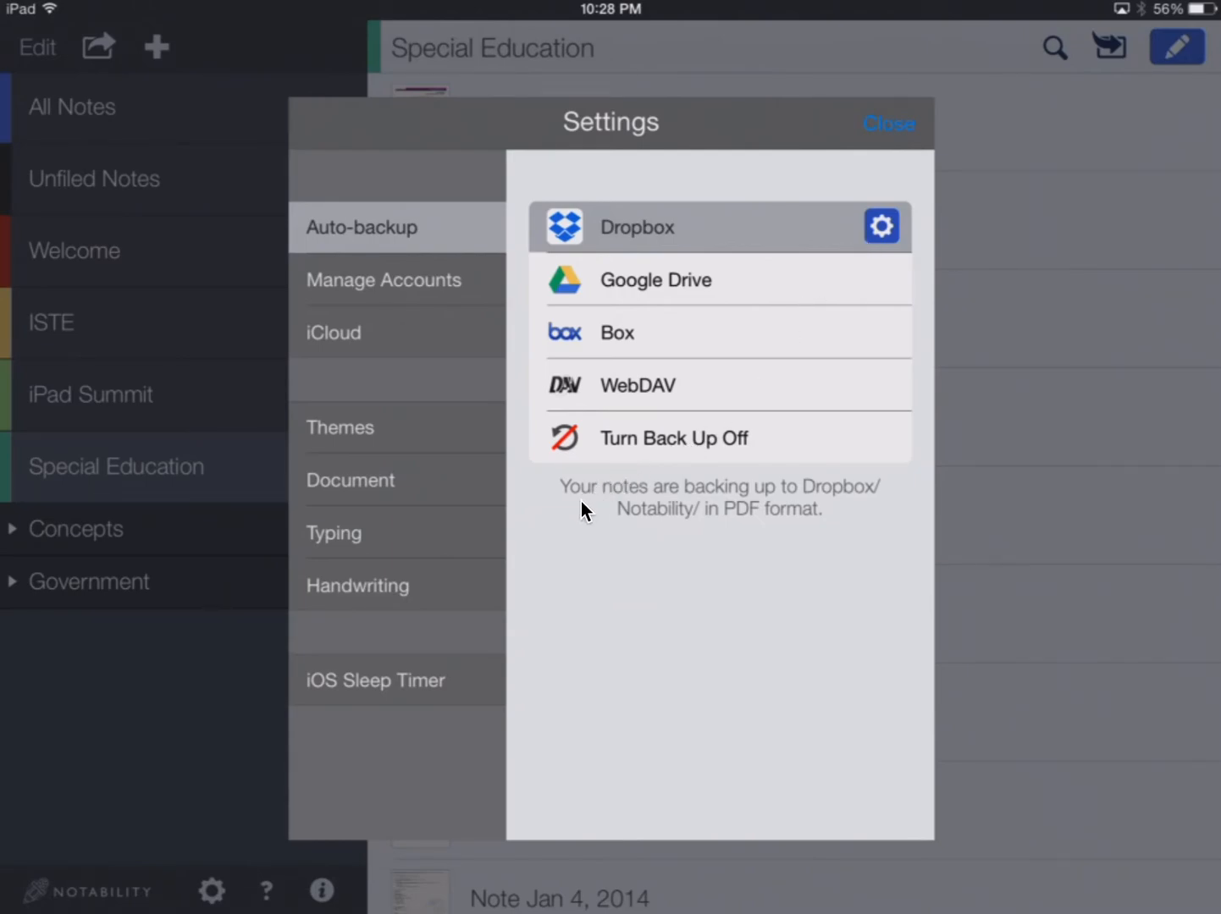
{"action": "mouse_move", "coordinate": [842, 504]}
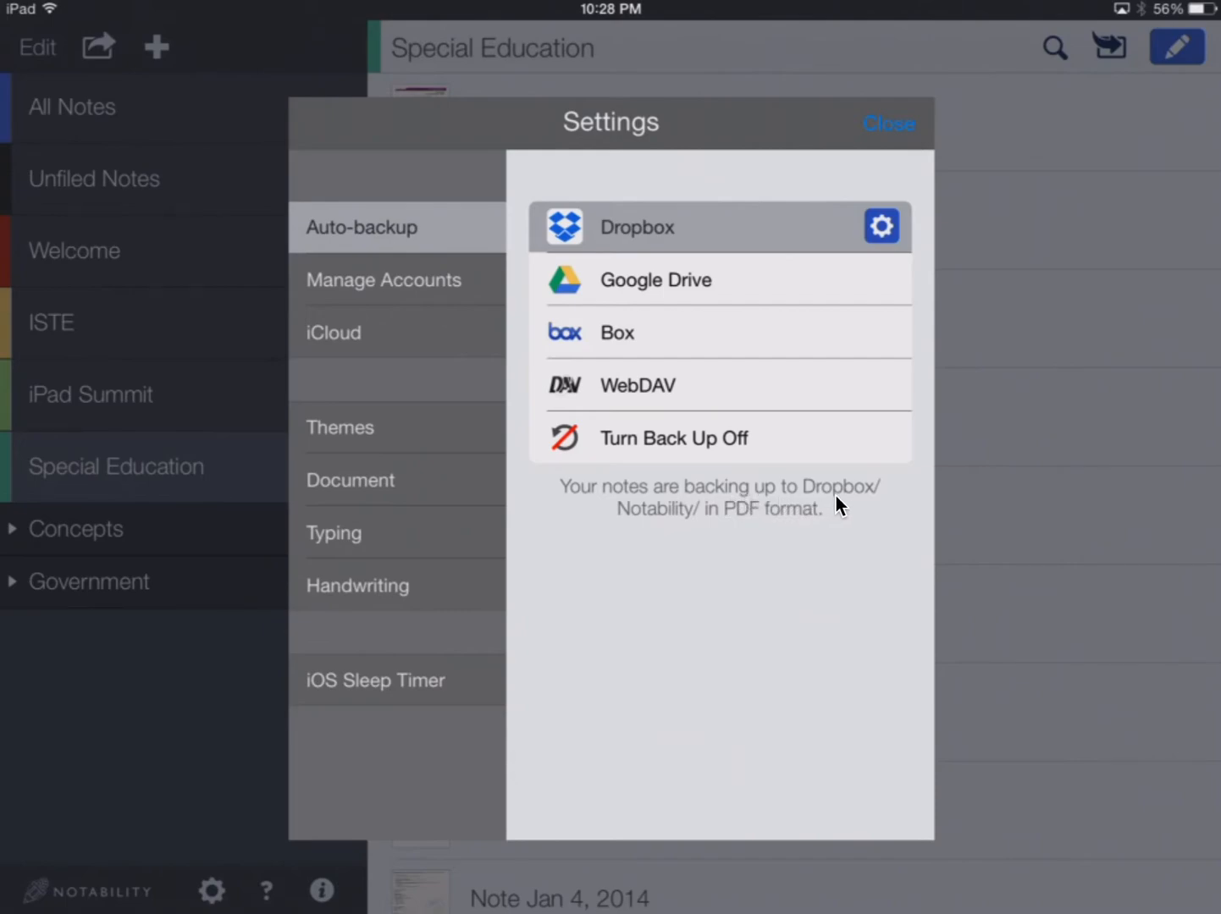
{"action": "mouse_move", "coordinate": [663, 531]}
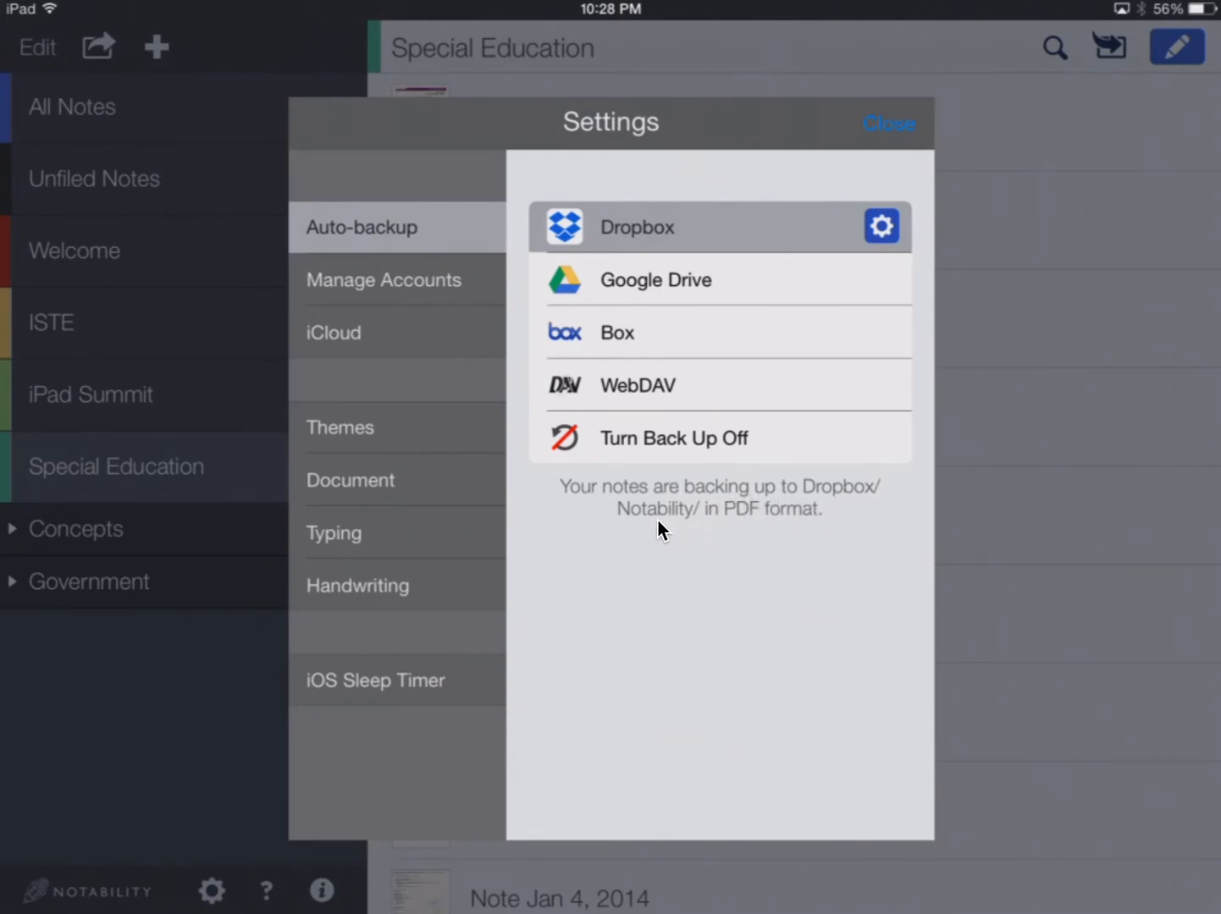
{"action": "mouse_move", "coordinate": [781, 527]}
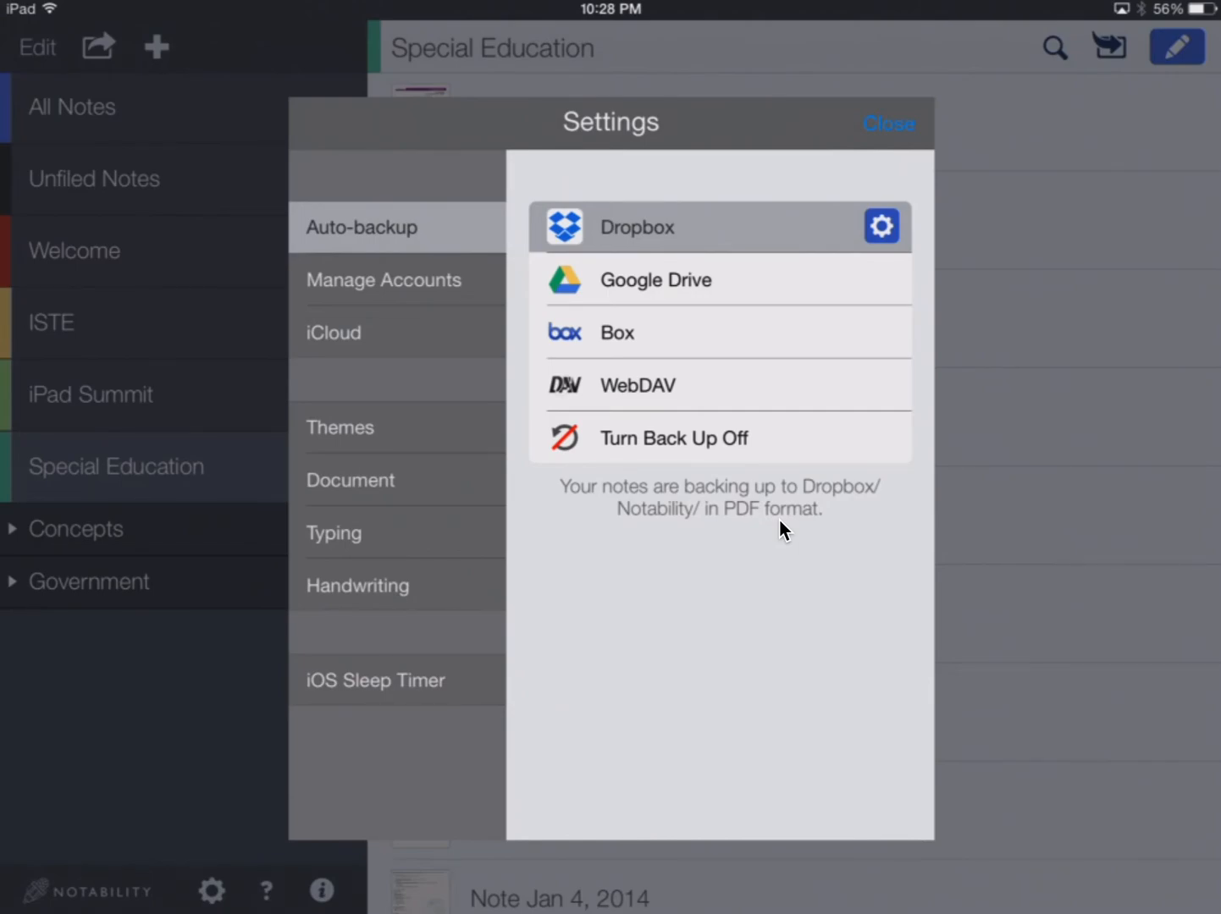
{"action": "mouse_move", "coordinate": [447, 346]}
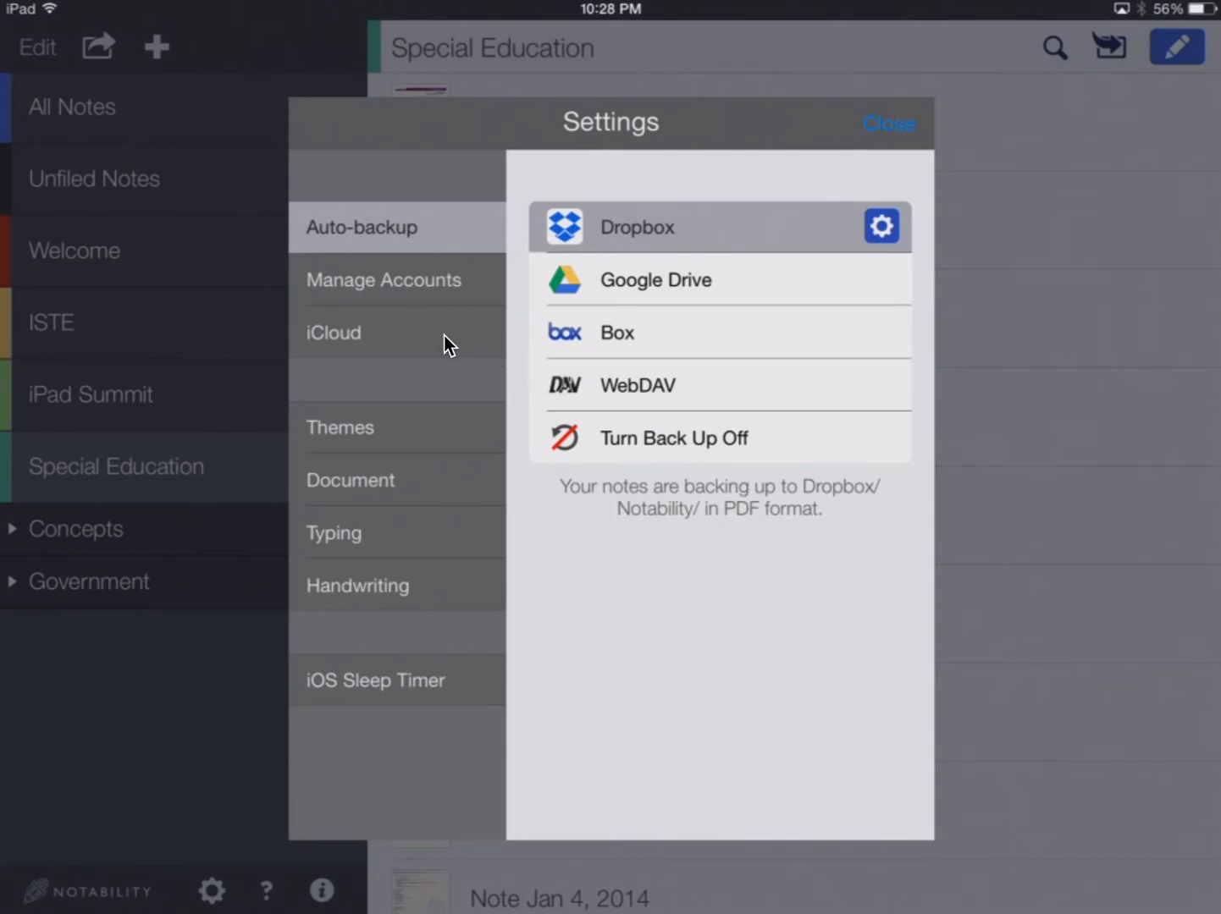
{"action": "mouse_move", "coordinate": [337, 337]}
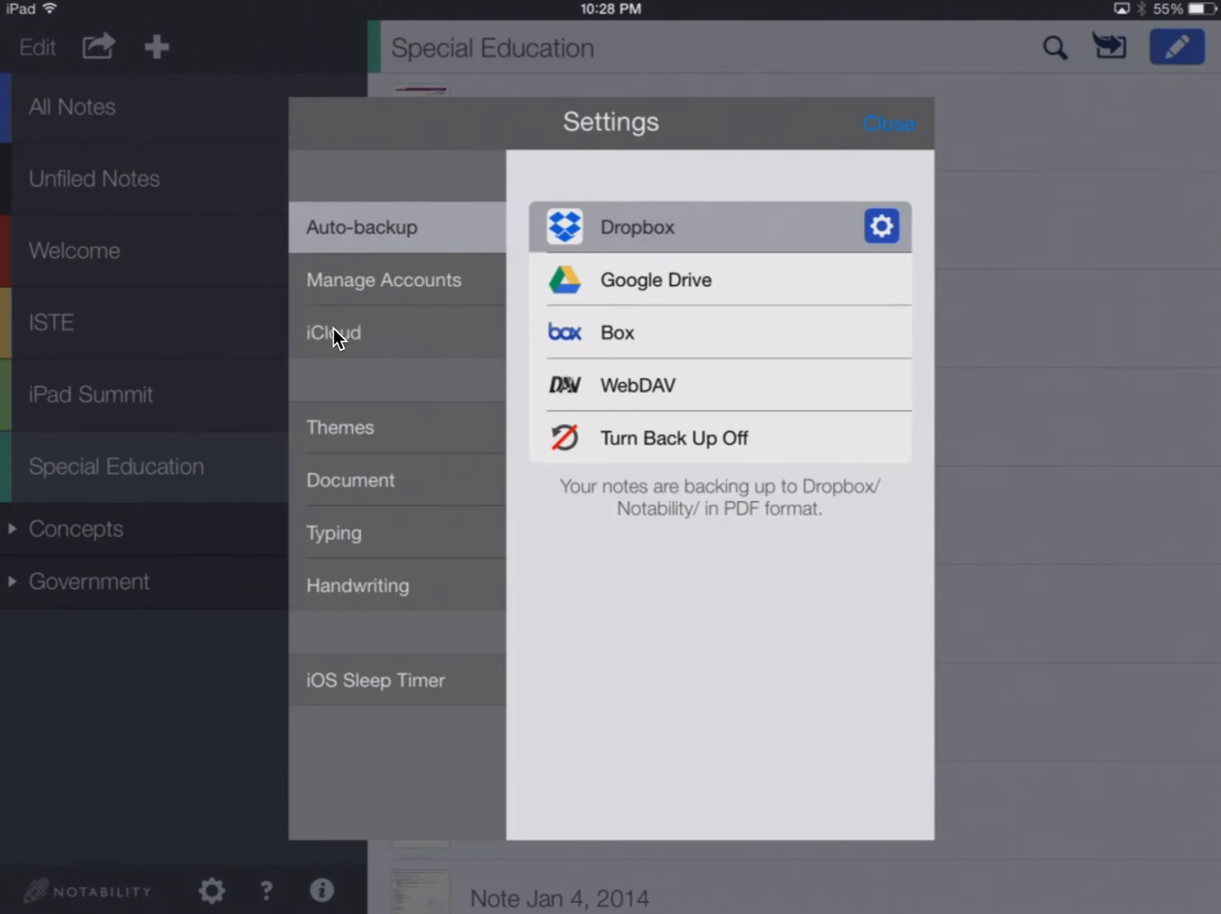
Step: Open the iCloud sync options, then close Settings back to the Special Education notes
{"action": "left_click", "coordinate": [333, 332]}
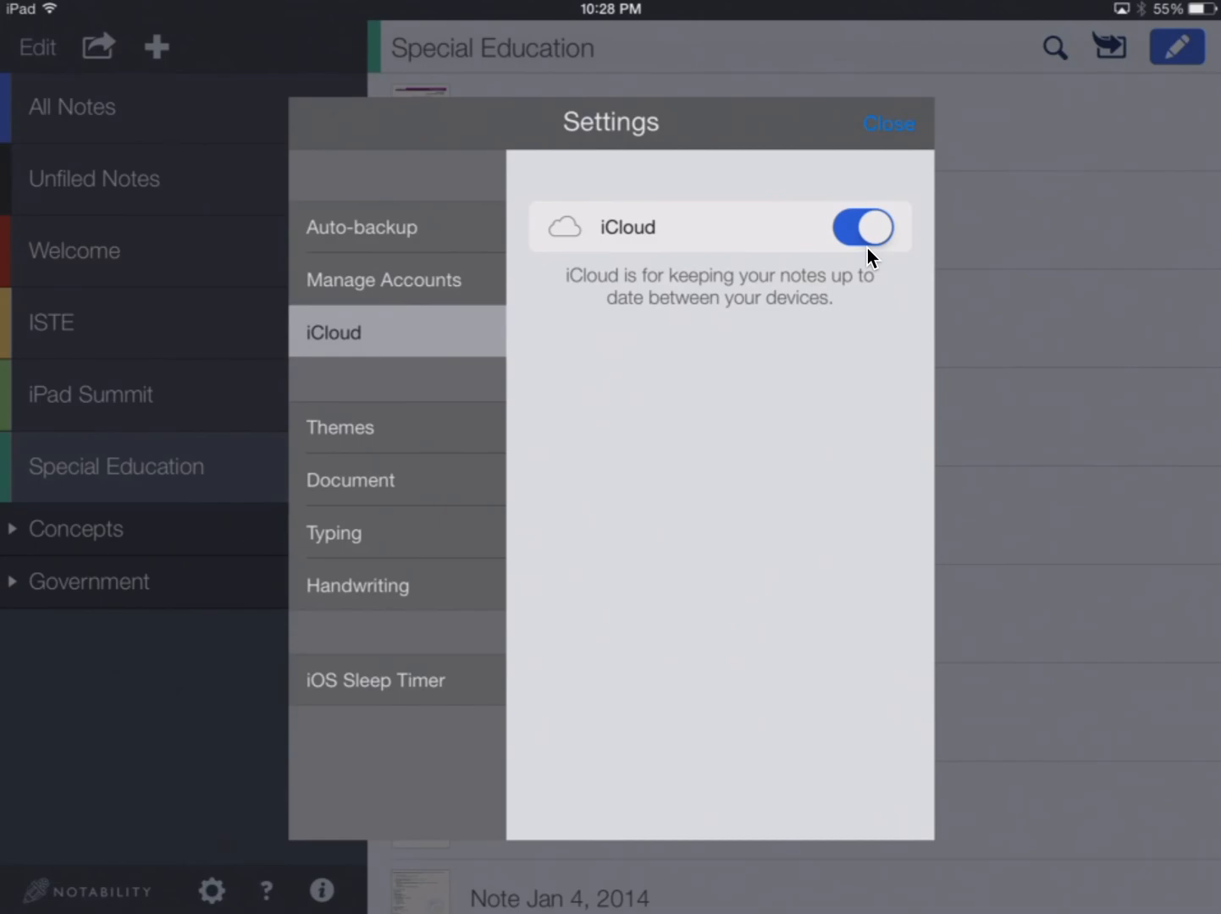
{"action": "mouse_move", "coordinate": [858, 259]}
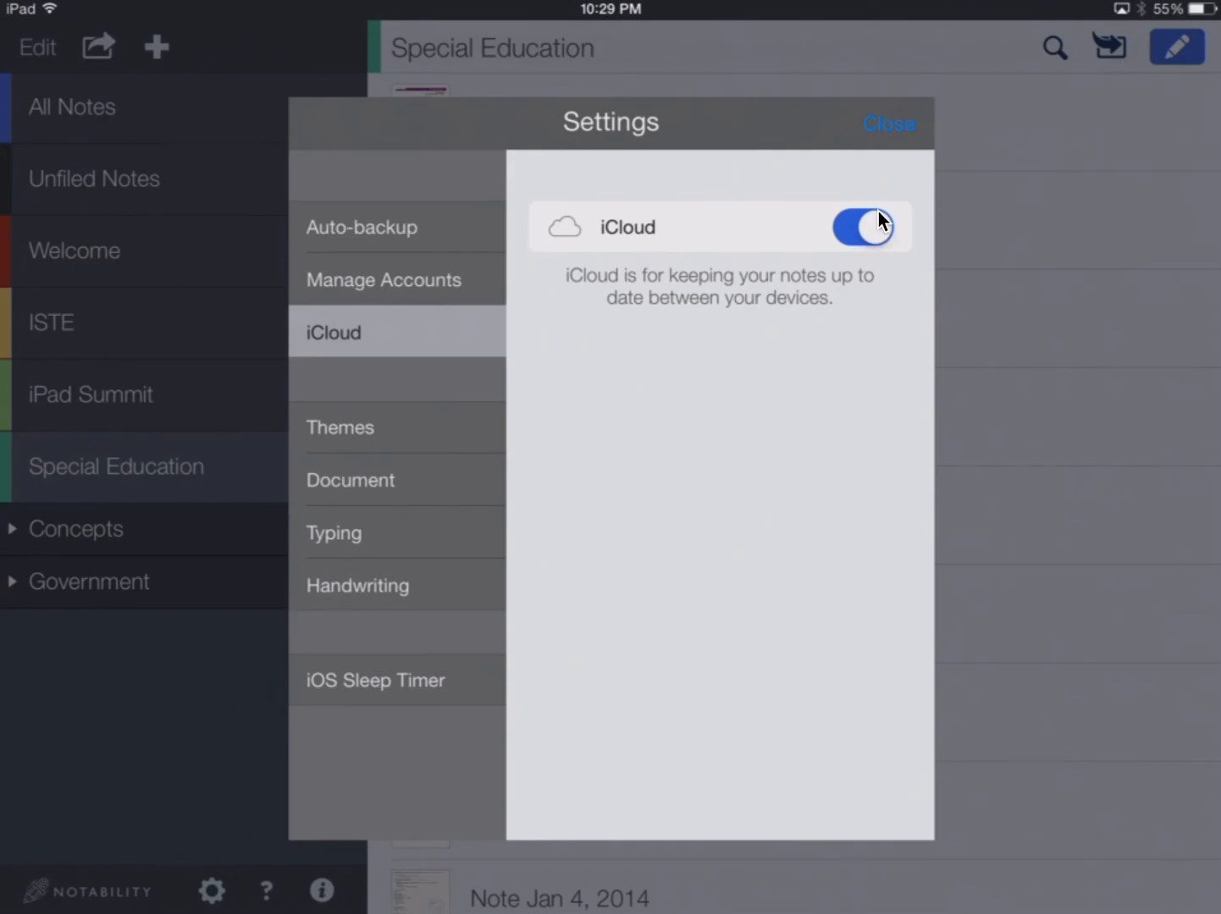
{"action": "left_click", "coordinate": [888, 124]}
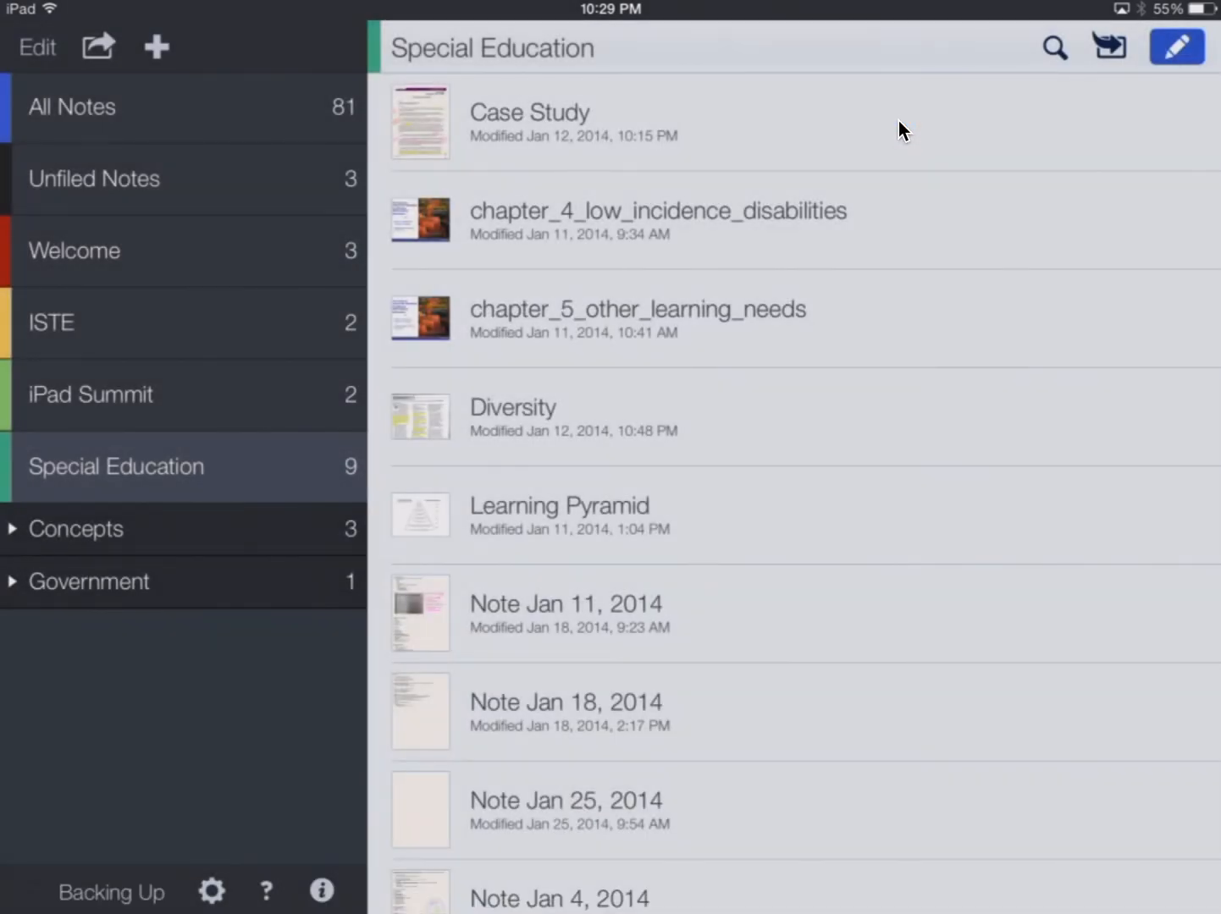